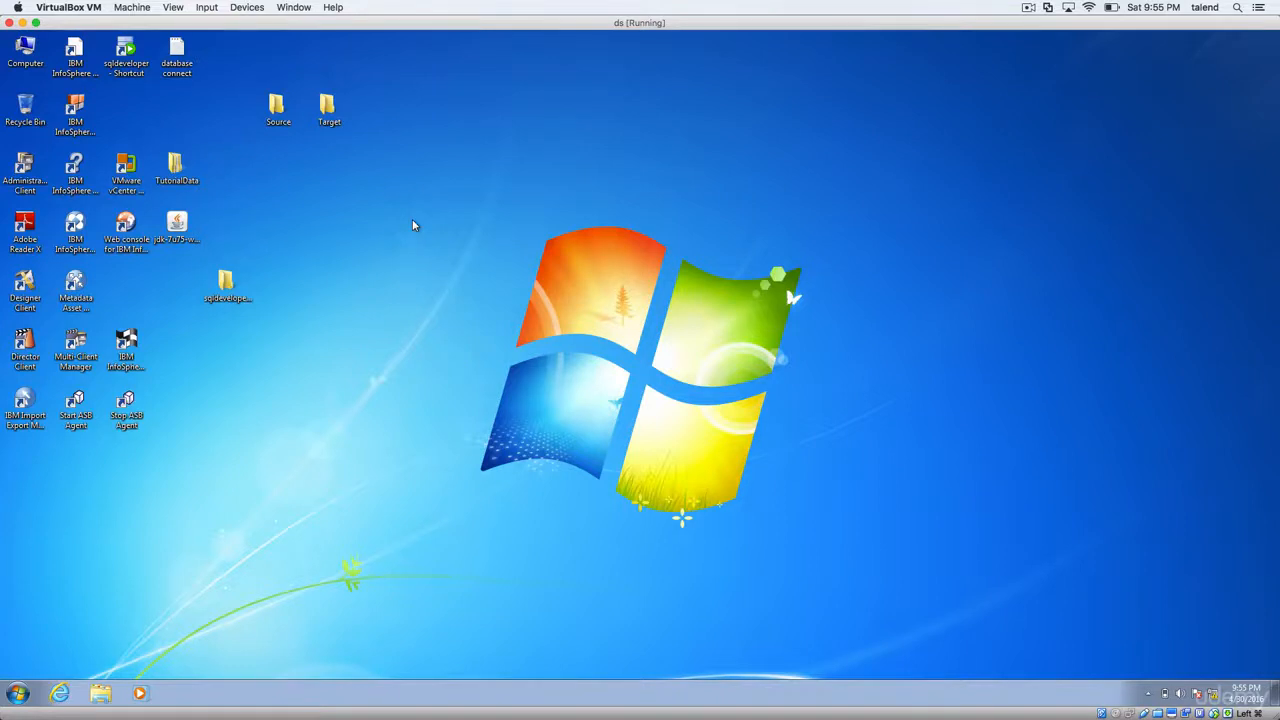
{"action": "mouse_move", "coordinate": [424, 228]}
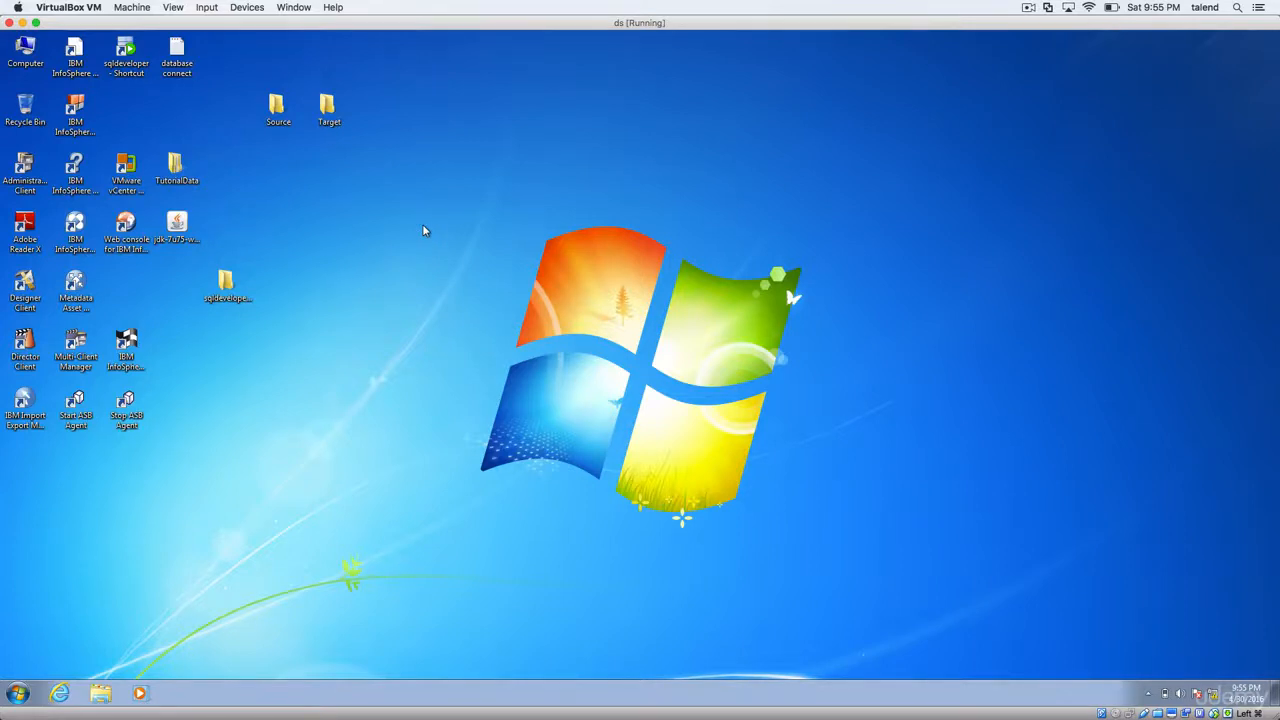
{"action": "mouse_move", "coordinate": [430, 244]}
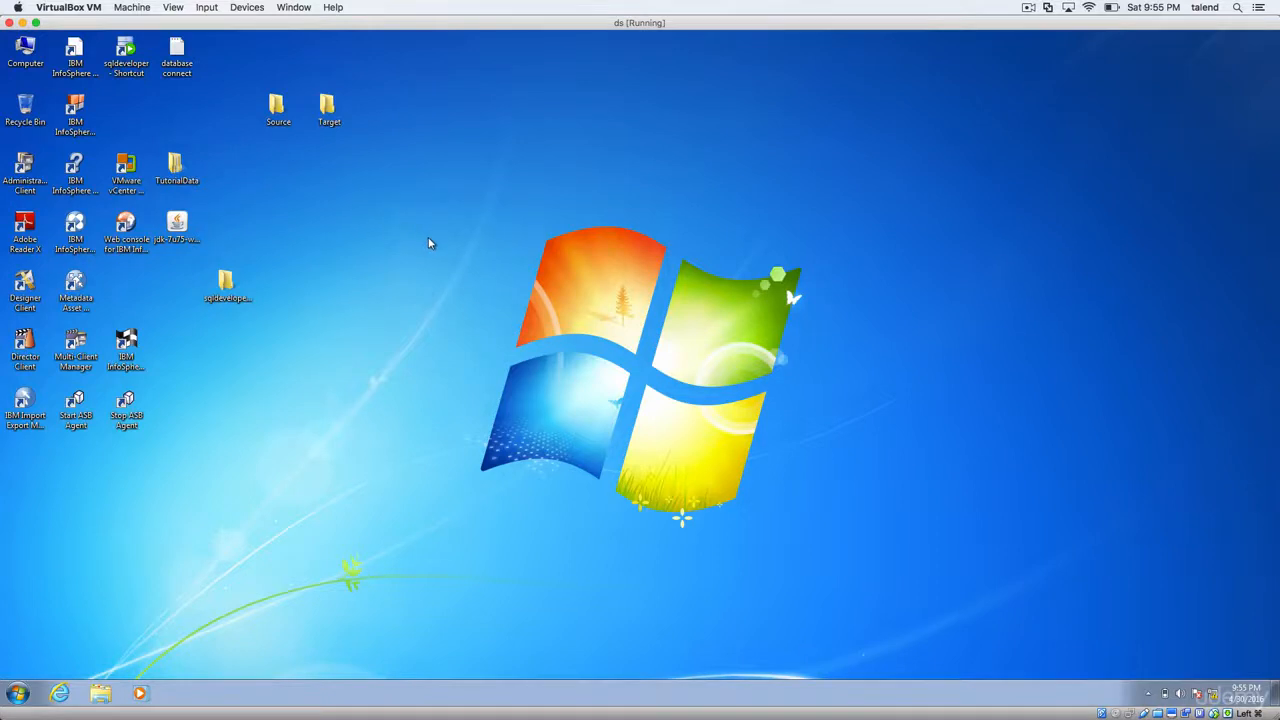
{"action": "mouse_move", "coordinate": [416, 244]}
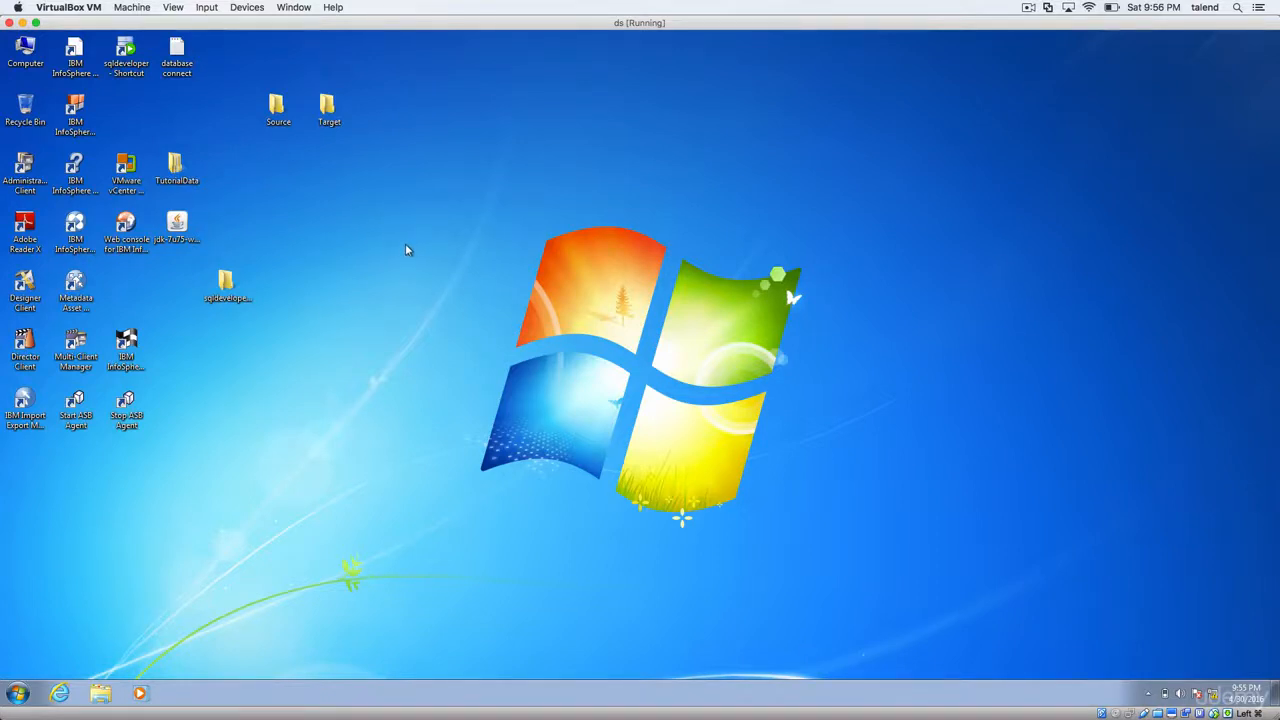
Step: Check the installed Java version in Command Prompt (reports 1.7.0_75, 64-bit)
{"action": "left_click", "coordinate": [16, 692]}
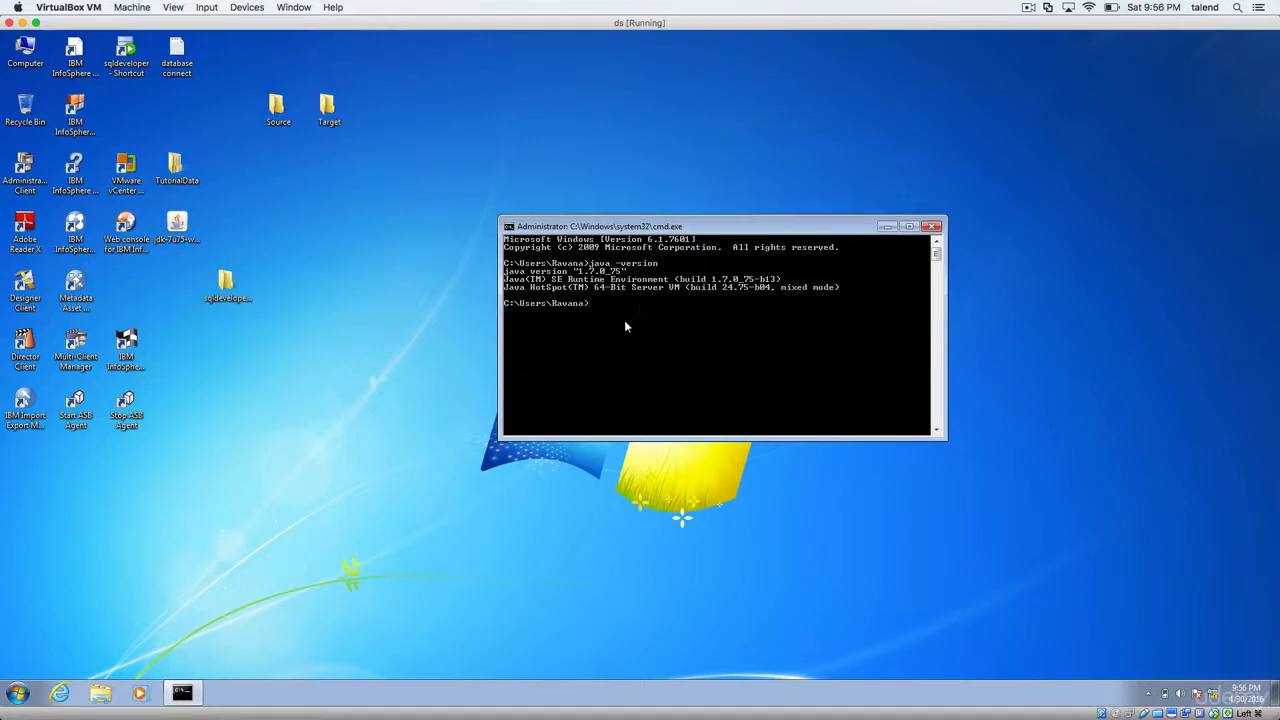
{"action": "mouse_move", "coordinate": [672, 318]}
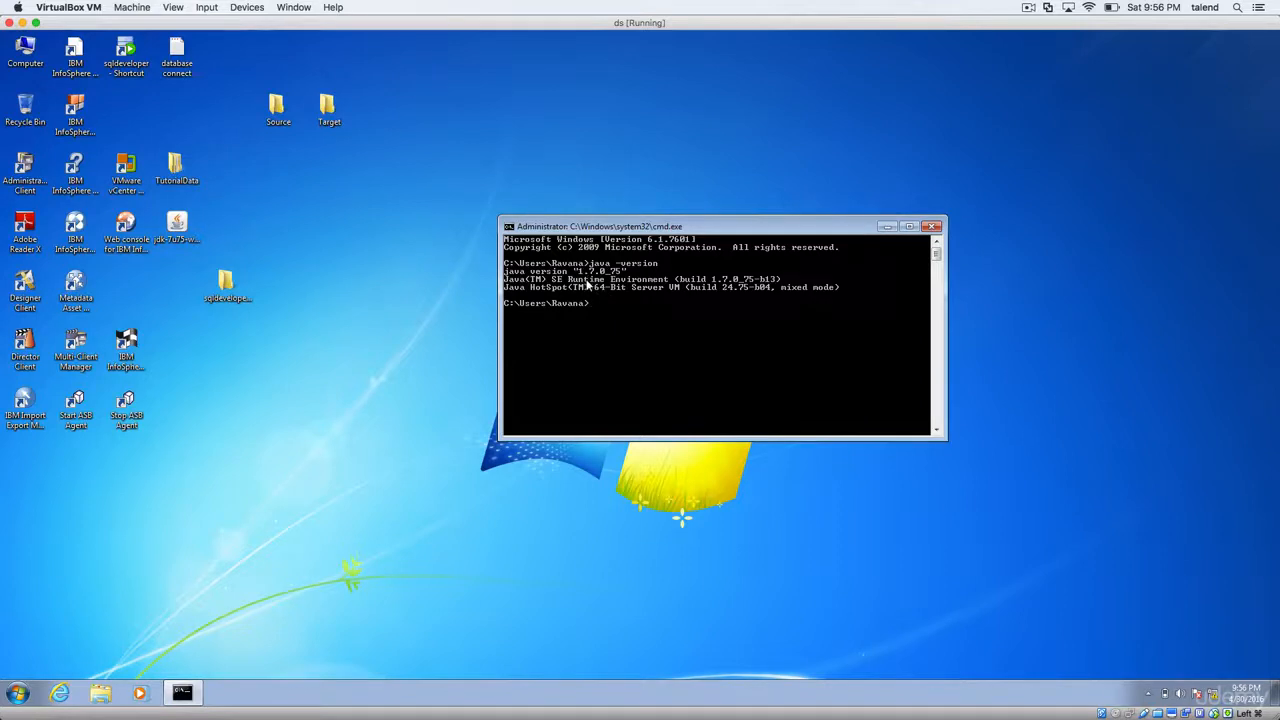
{"action": "mouse_move", "coordinate": [624, 308]}
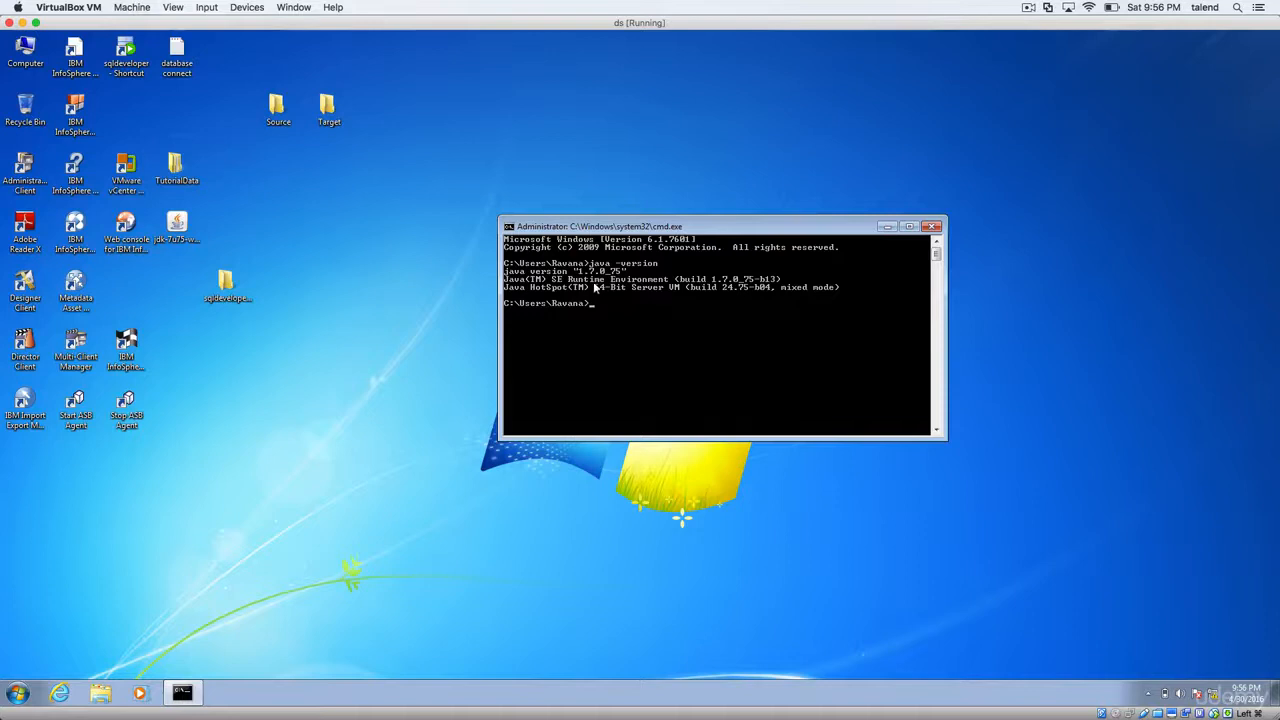
{"action": "mouse_move", "coordinate": [648, 284]}
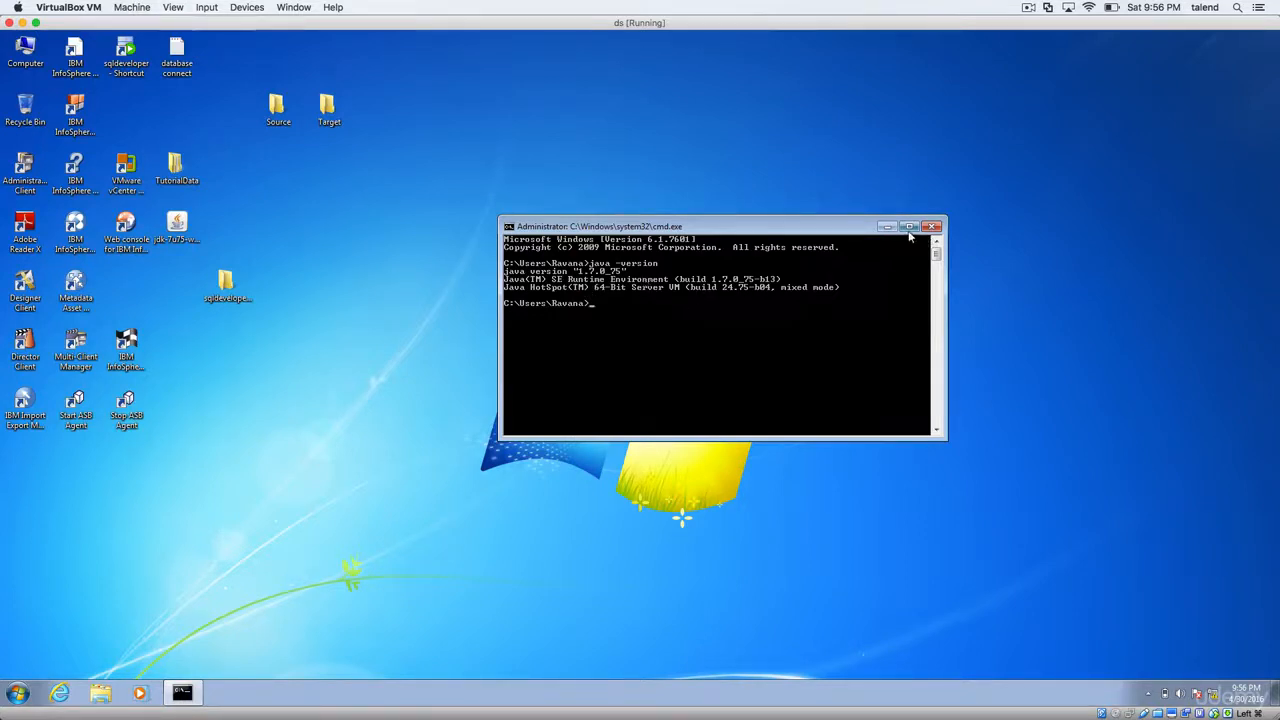
{"action": "mouse_move", "coordinate": [532, 270]}
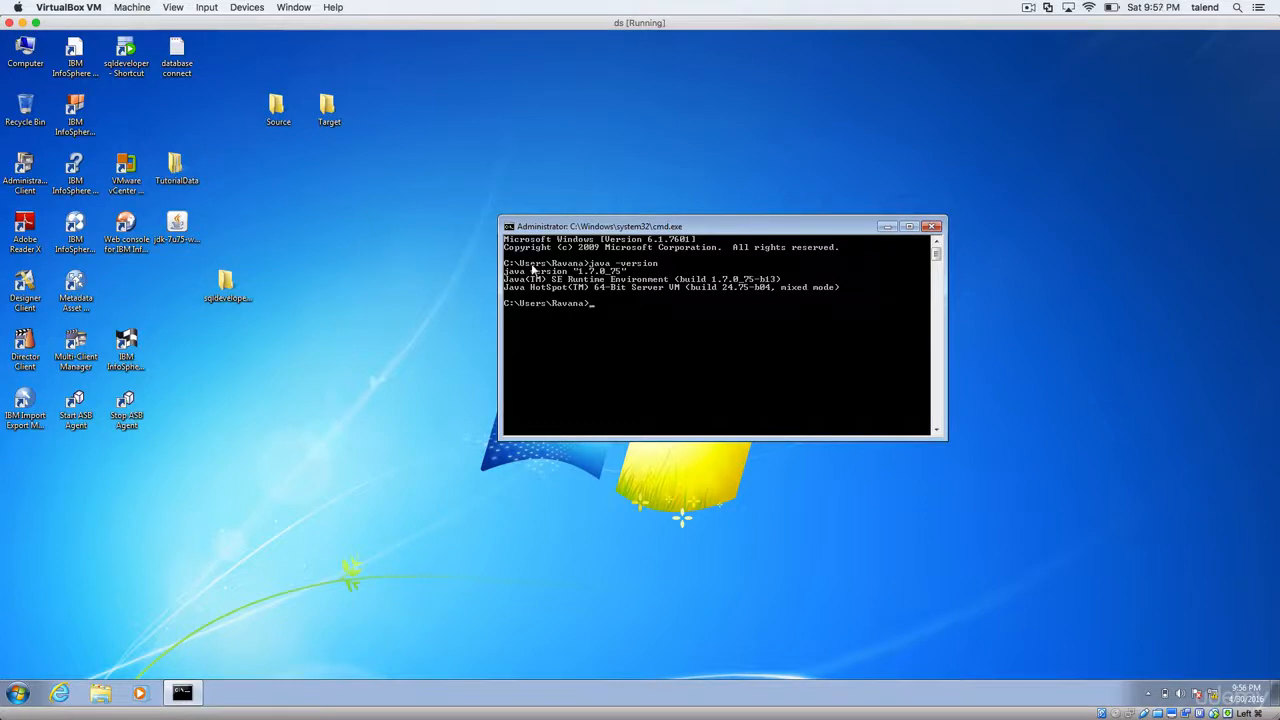
{"action": "mouse_move", "coordinate": [856, 260]}
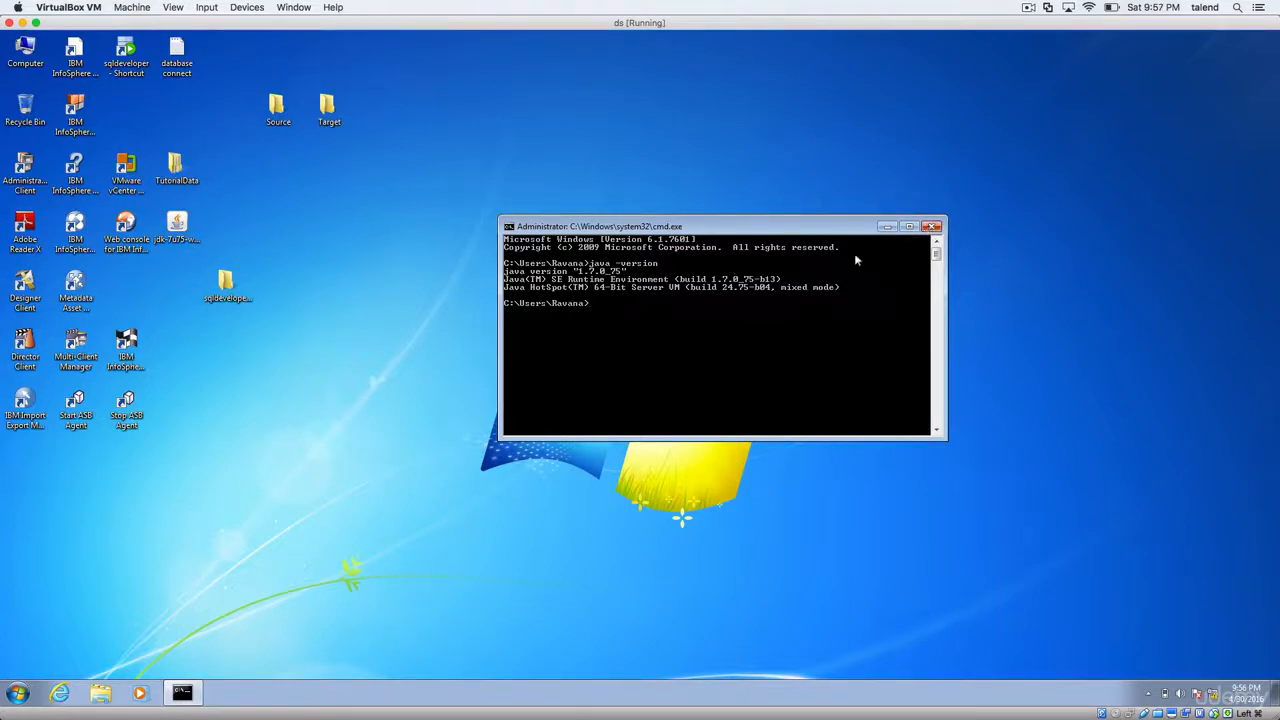
{"action": "mouse_move", "coordinate": [730, 272]}
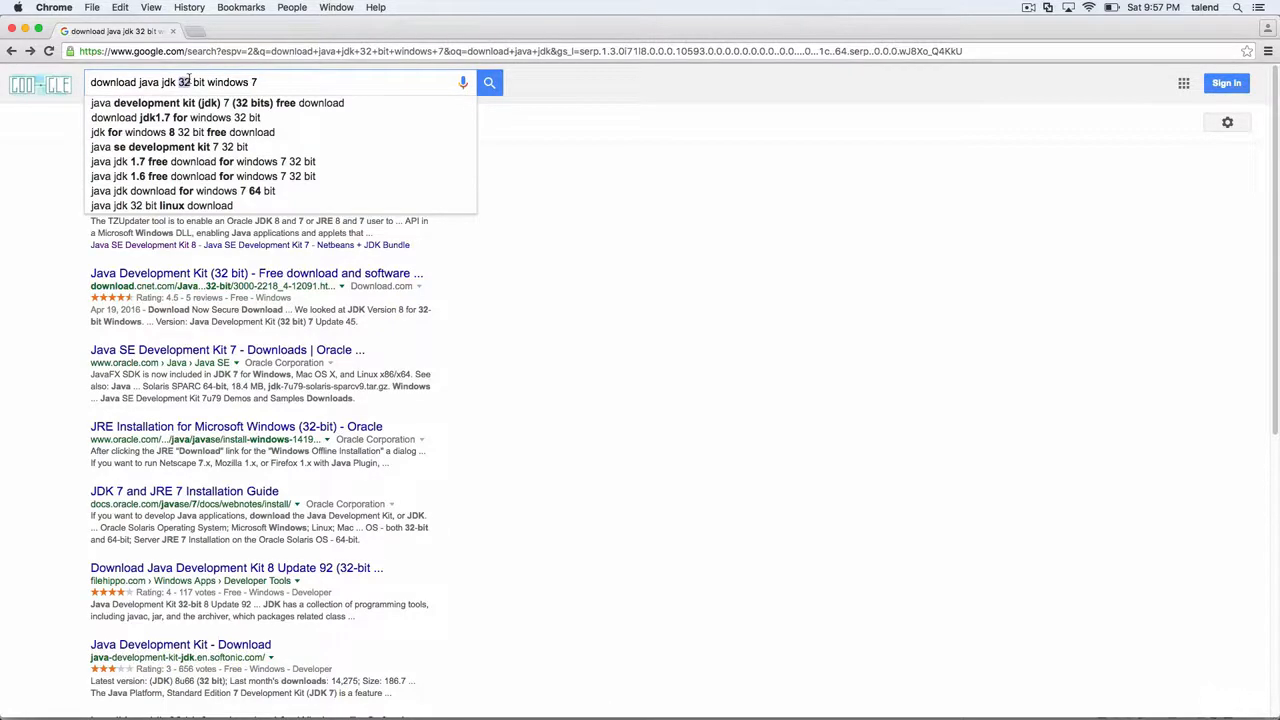
{"action": "mouse_move", "coordinate": [168, 68]}
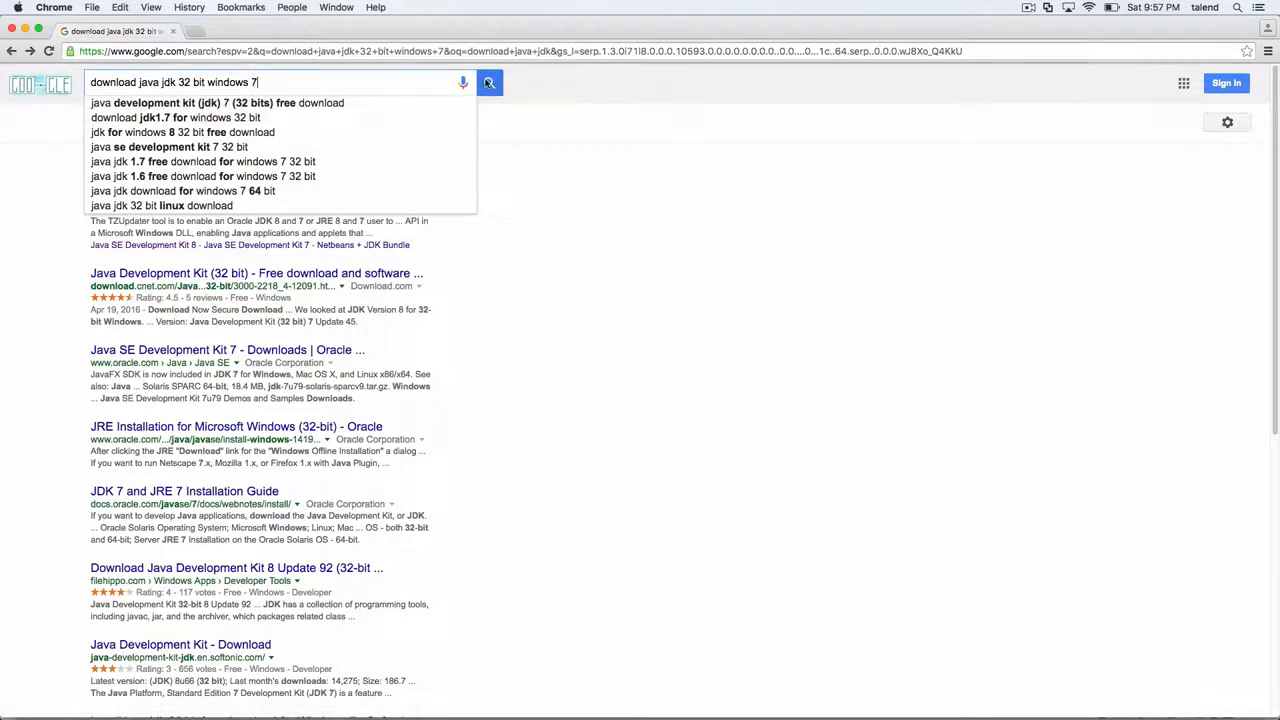
Step: Search Google for 'download java jdk 32 bit windows 7'
{"action": "left_click", "coordinate": [488, 82]}
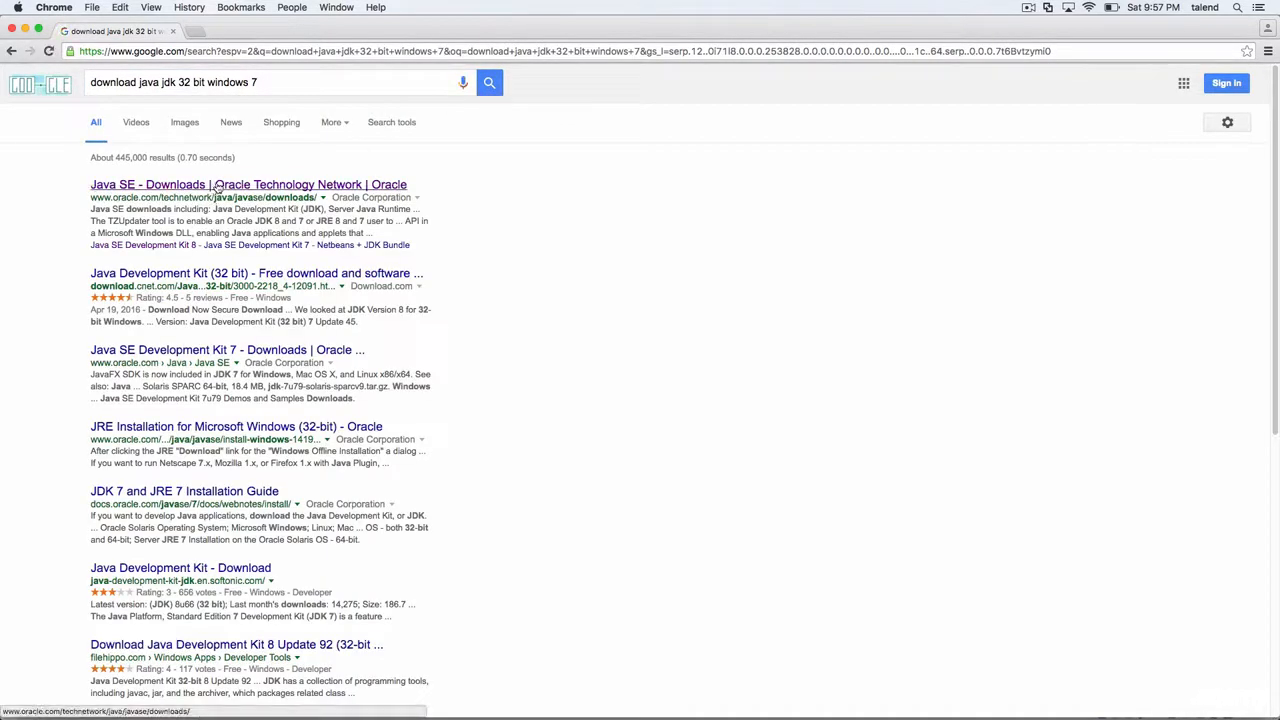
Step: Reach Oracle's JDK 8 downloads page and accept the 8u91 license agreement
{"action": "left_click", "coordinate": [248, 184]}
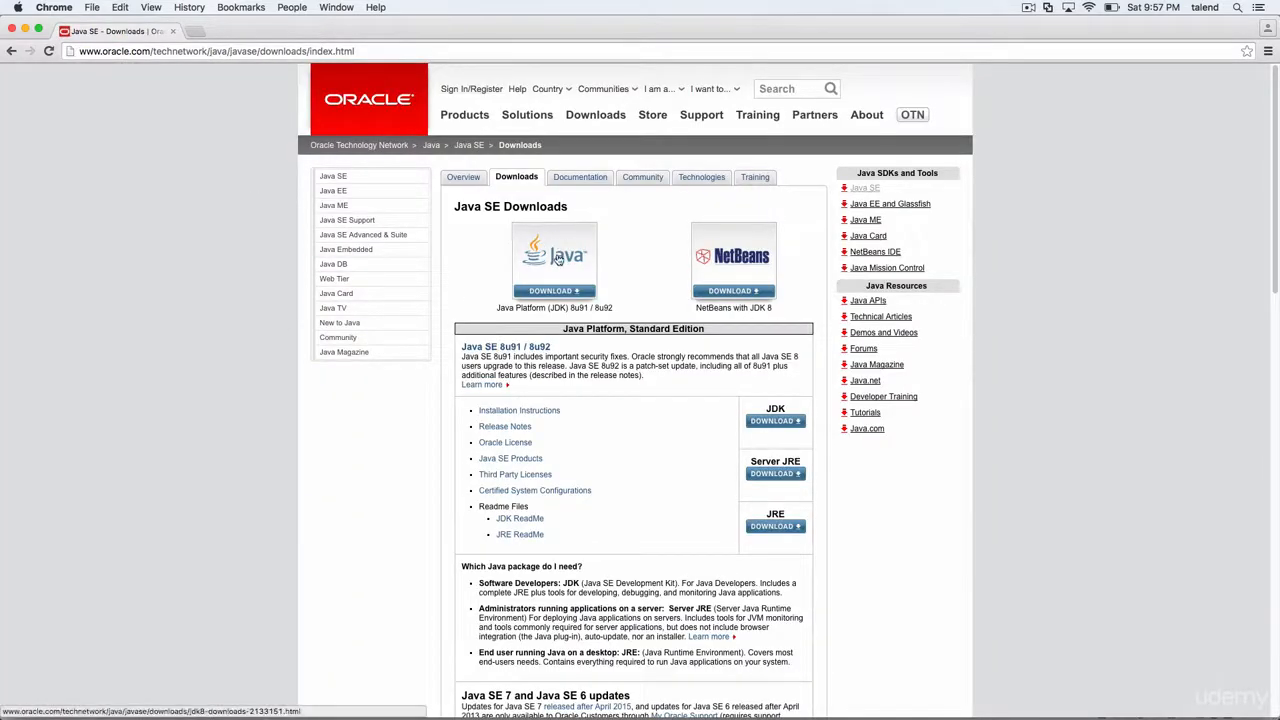
{"action": "left_click", "coordinate": [776, 420]}
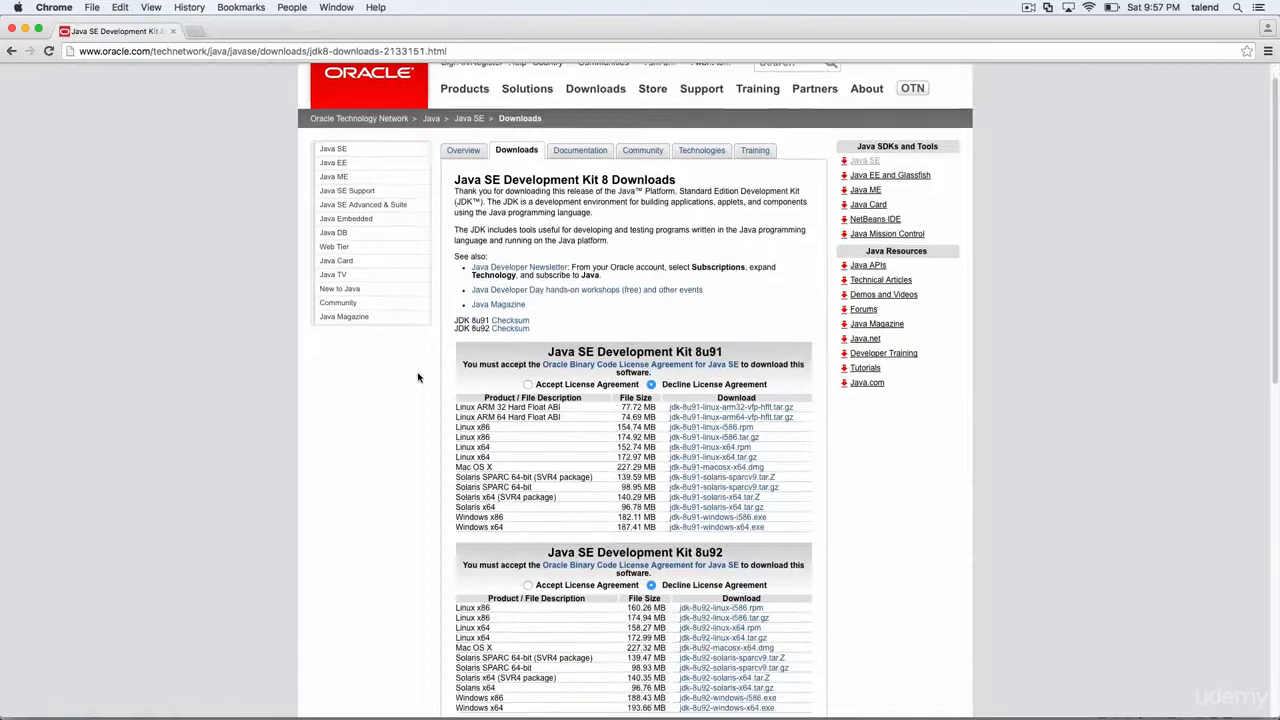
{"action": "scroll", "scroll_direction": "down", "scroll_amount": 3}
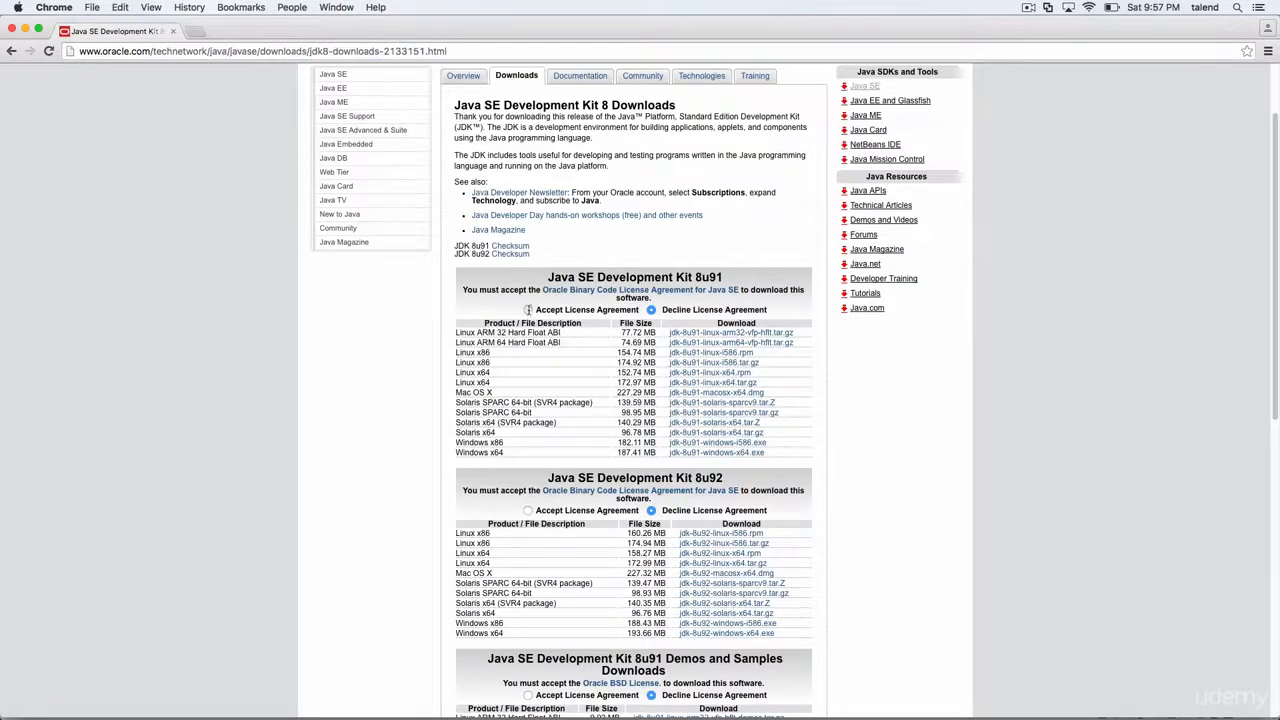
{"action": "scroll", "scroll_direction": "down", "scroll_amount": 3}
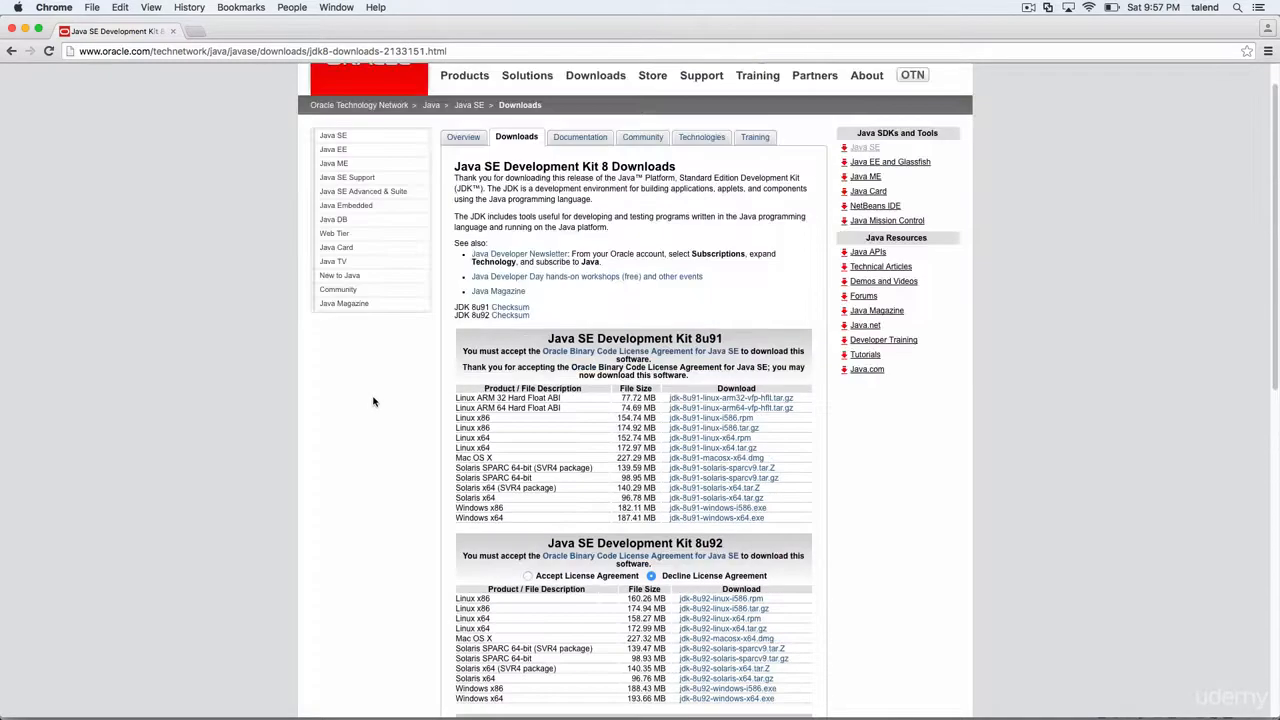
{"action": "scroll", "scroll_direction": "down", "scroll_amount": 3}
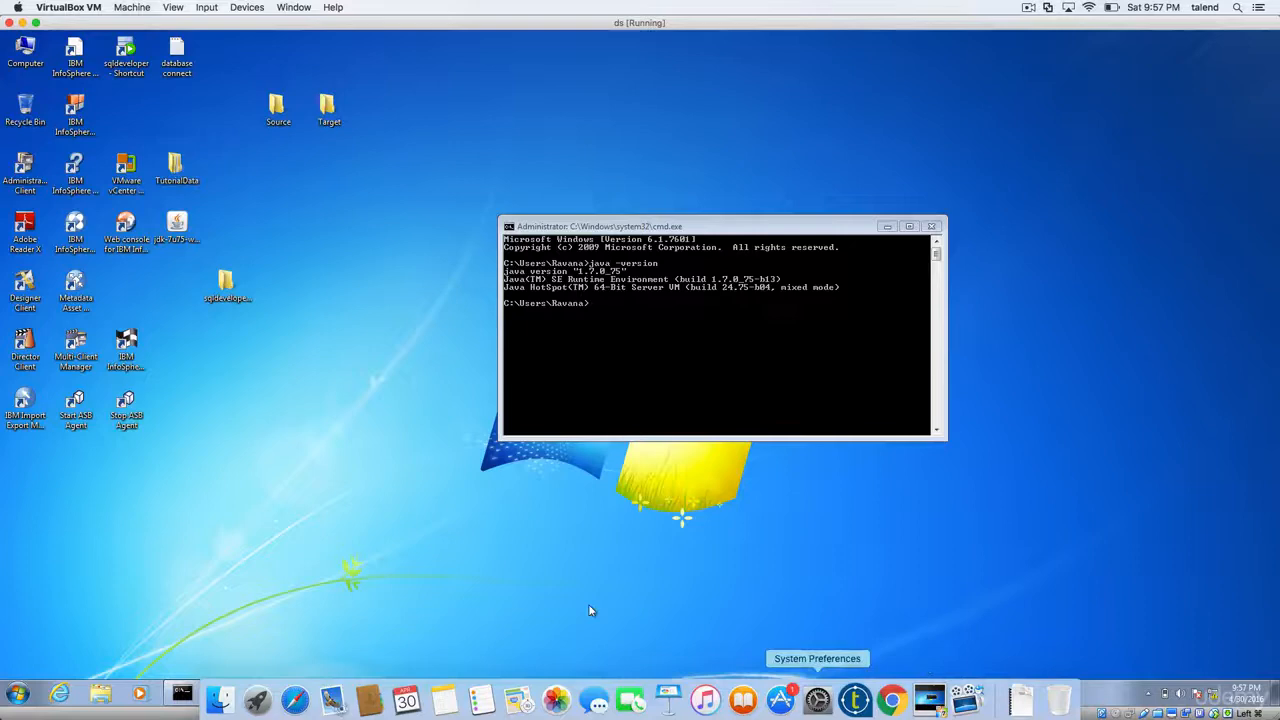
{"action": "left_click", "coordinate": [16, 692]}
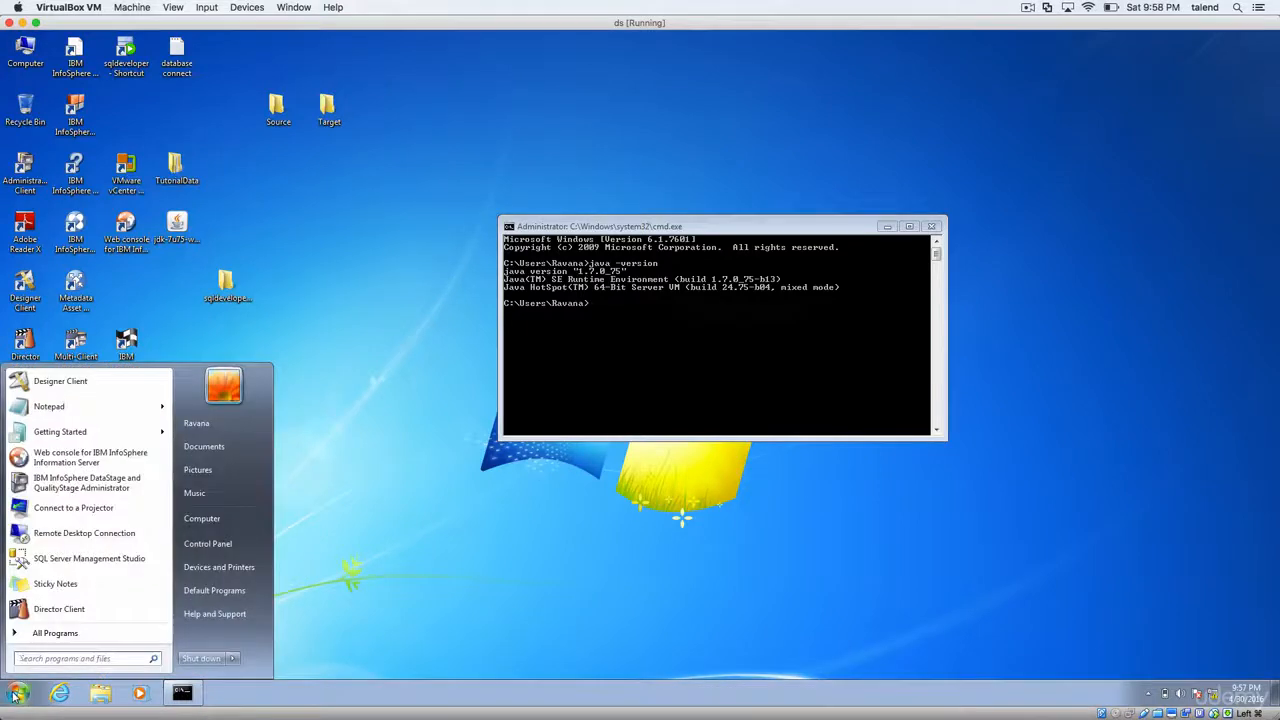
{"action": "right_click", "coordinate": [200, 518]}
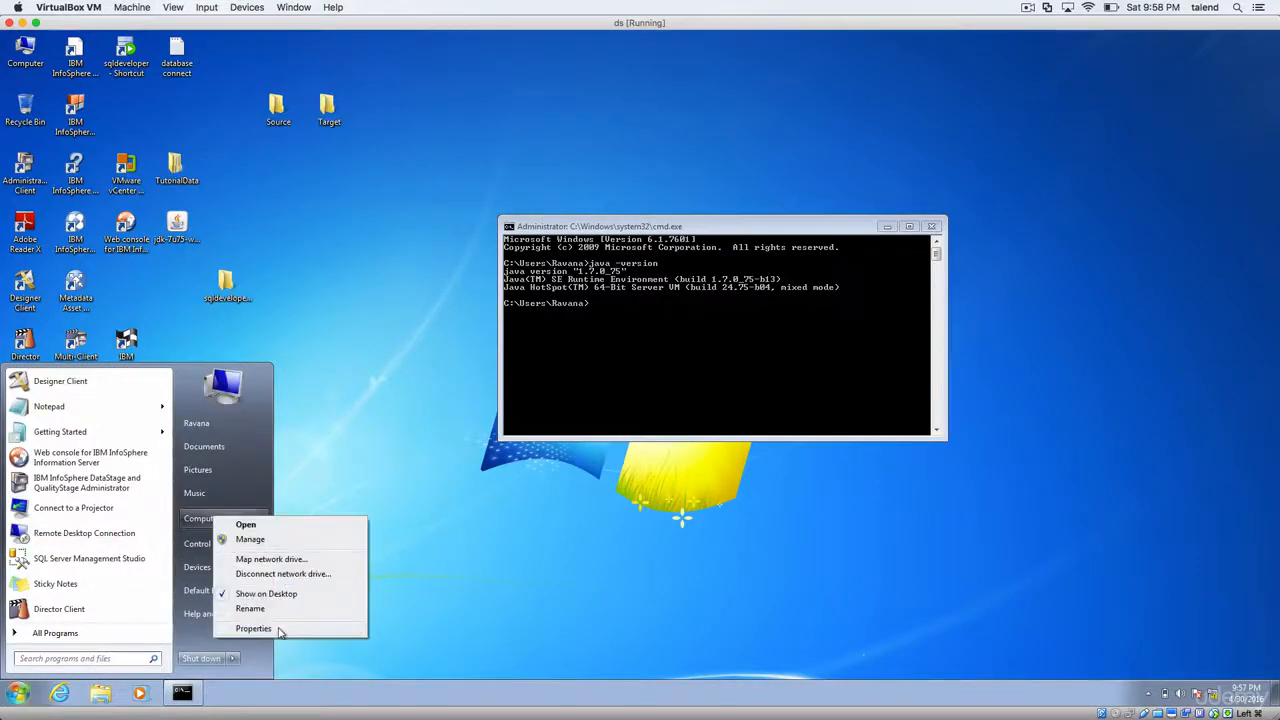
{"action": "left_click", "coordinate": [252, 628]}
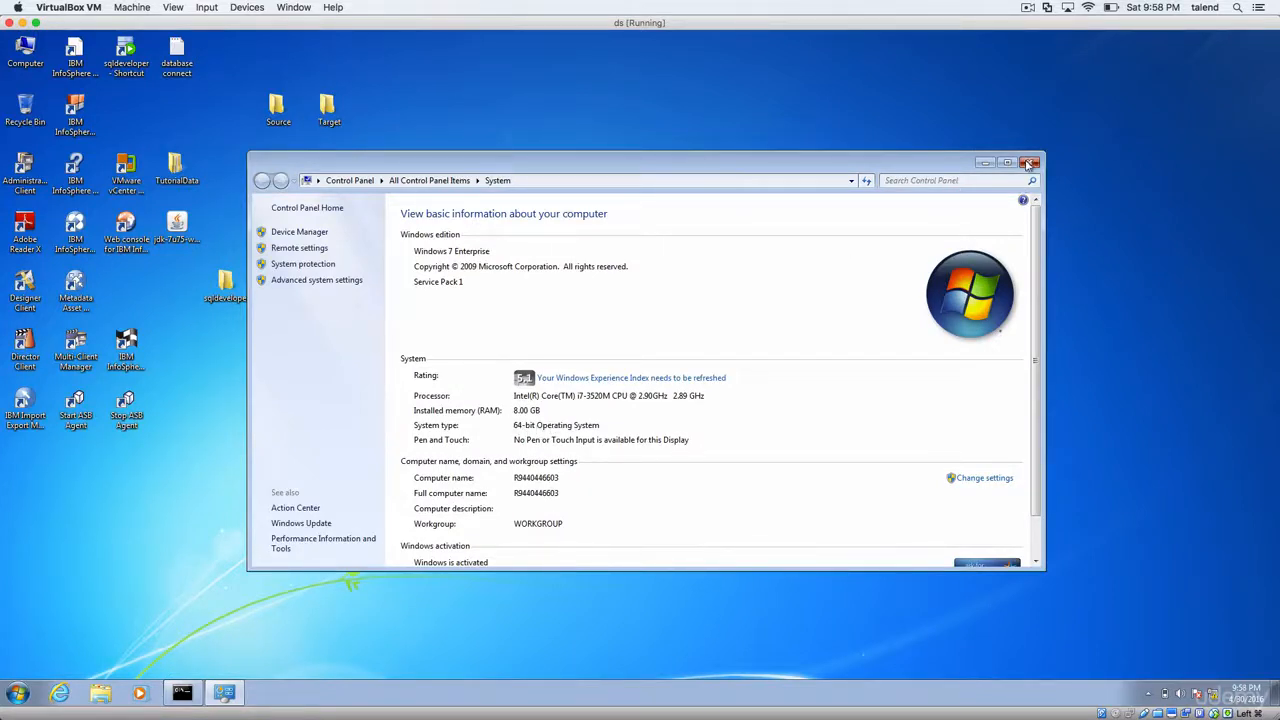
{"action": "left_click", "coordinate": [1032, 162]}
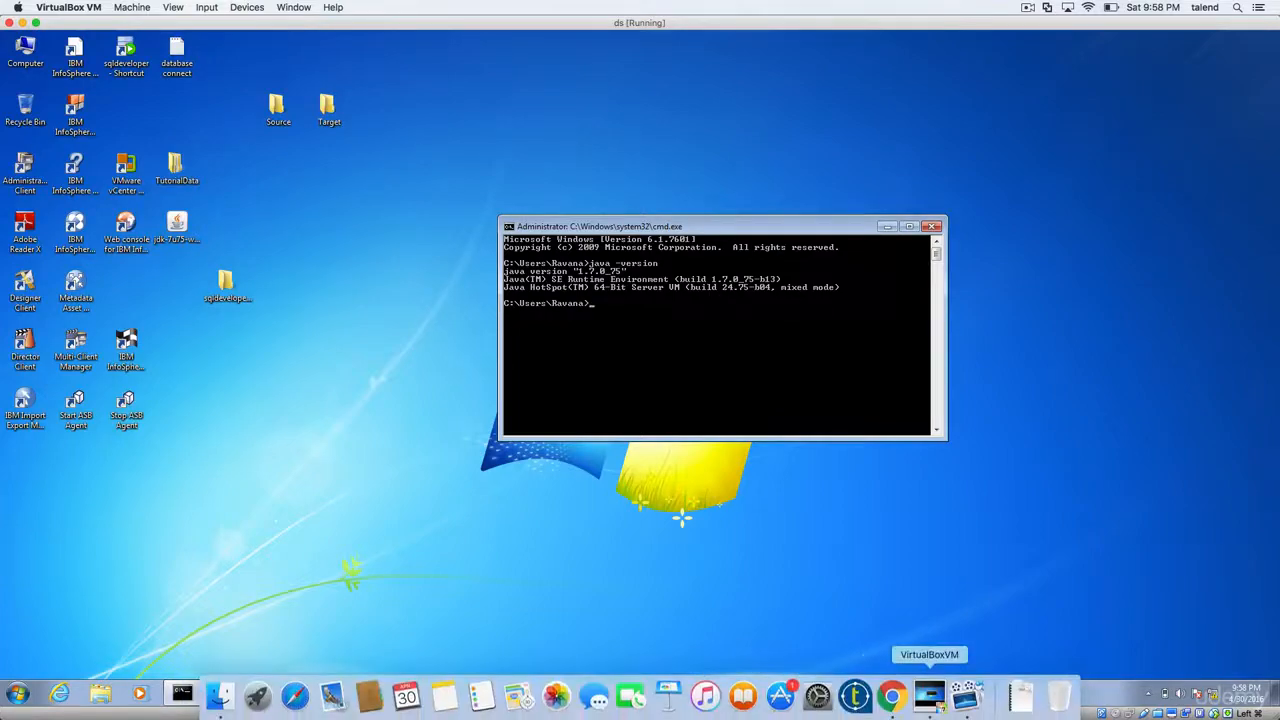
Step: Download the jdk-8u91-windows-x64.exe installer from Oracle's downloads page
{"action": "left_click", "coordinate": [892, 692]}
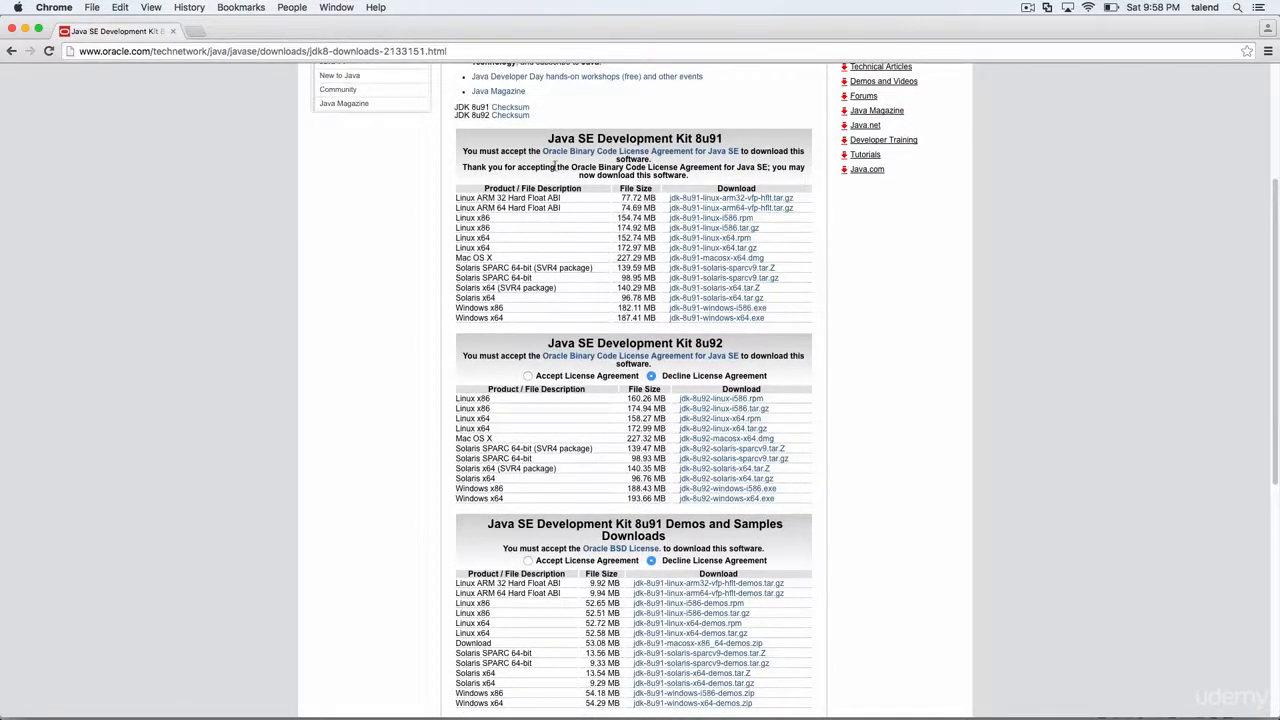
{"action": "mouse_move", "coordinate": [716, 318]}
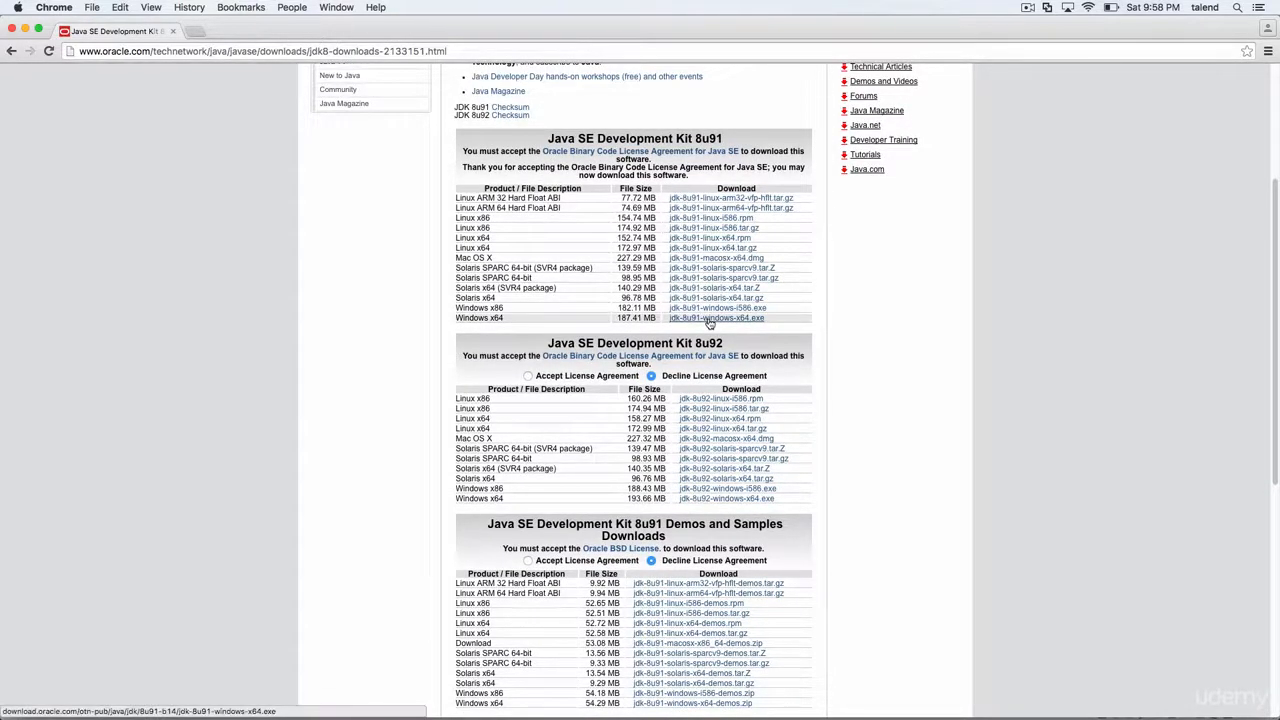
{"action": "left_click", "coordinate": [716, 318]}
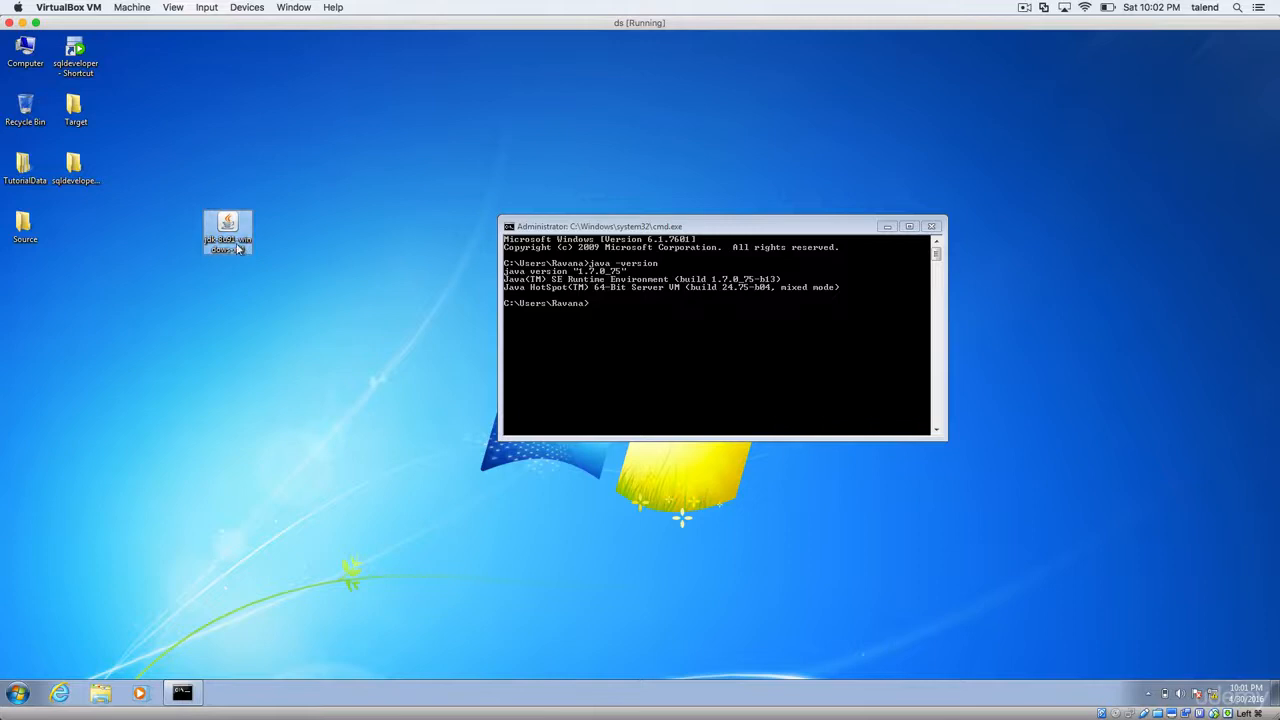
Step: Install JDK 8 Update 91 (64-bit) with default options and close the setup
{"action": "double_click", "coordinate": [228, 224]}
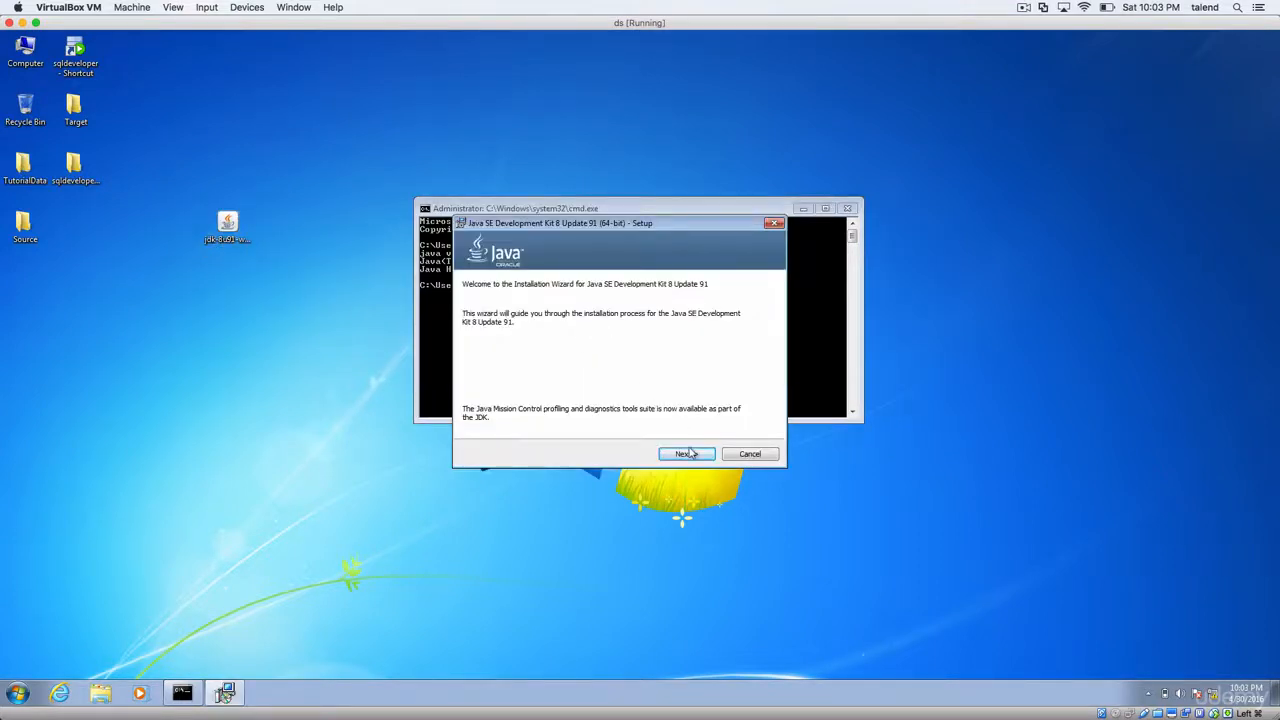
{"action": "left_click", "coordinate": [686, 452]}
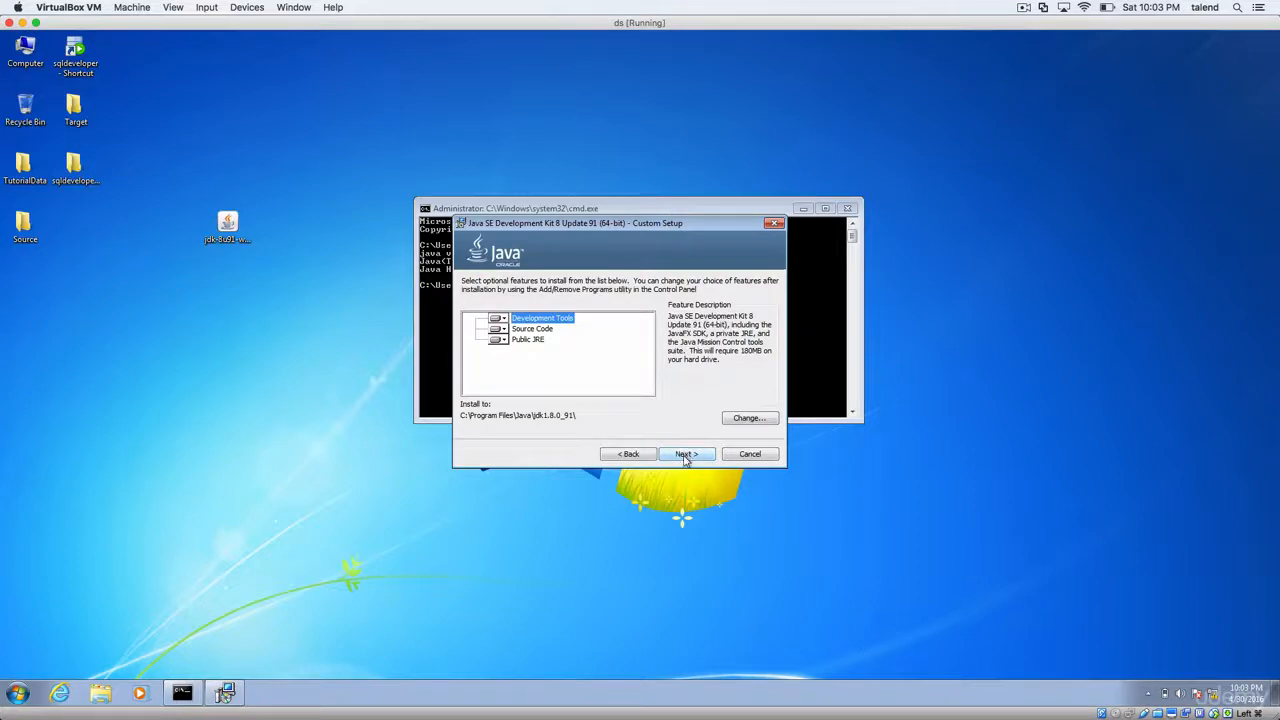
{"action": "left_click", "coordinate": [684, 452]}
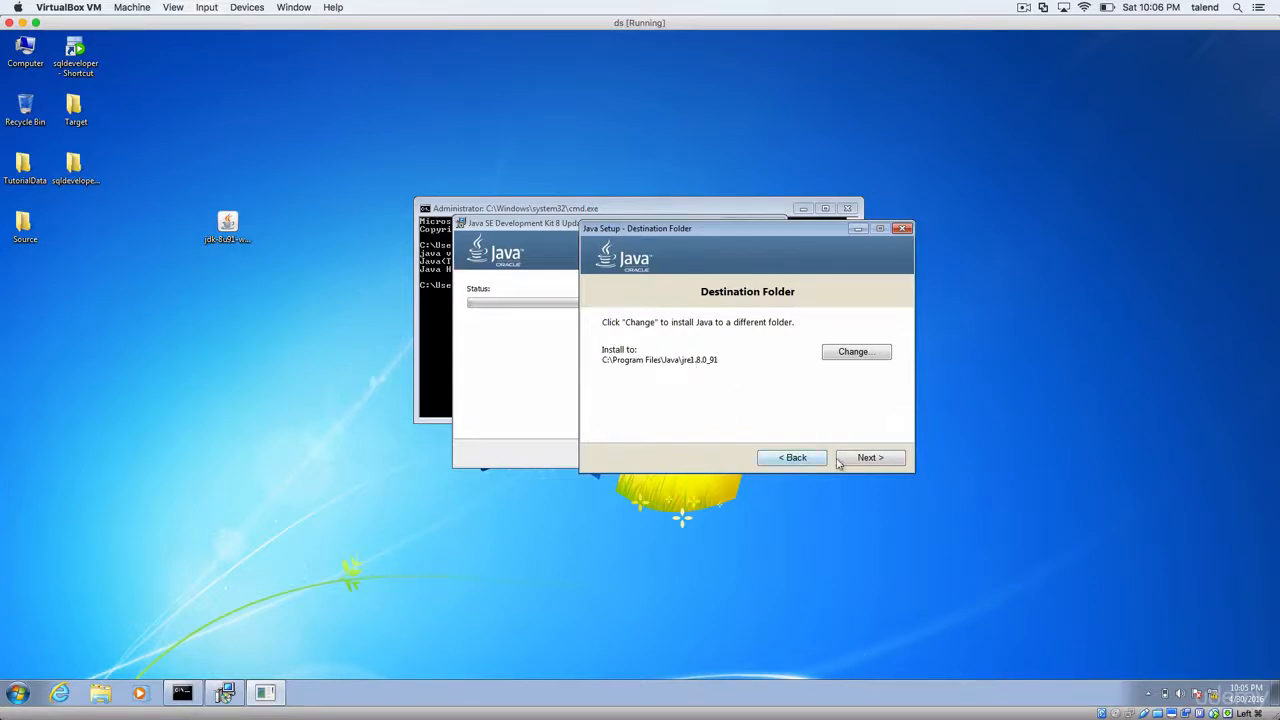
{"action": "left_click", "coordinate": [868, 456]}
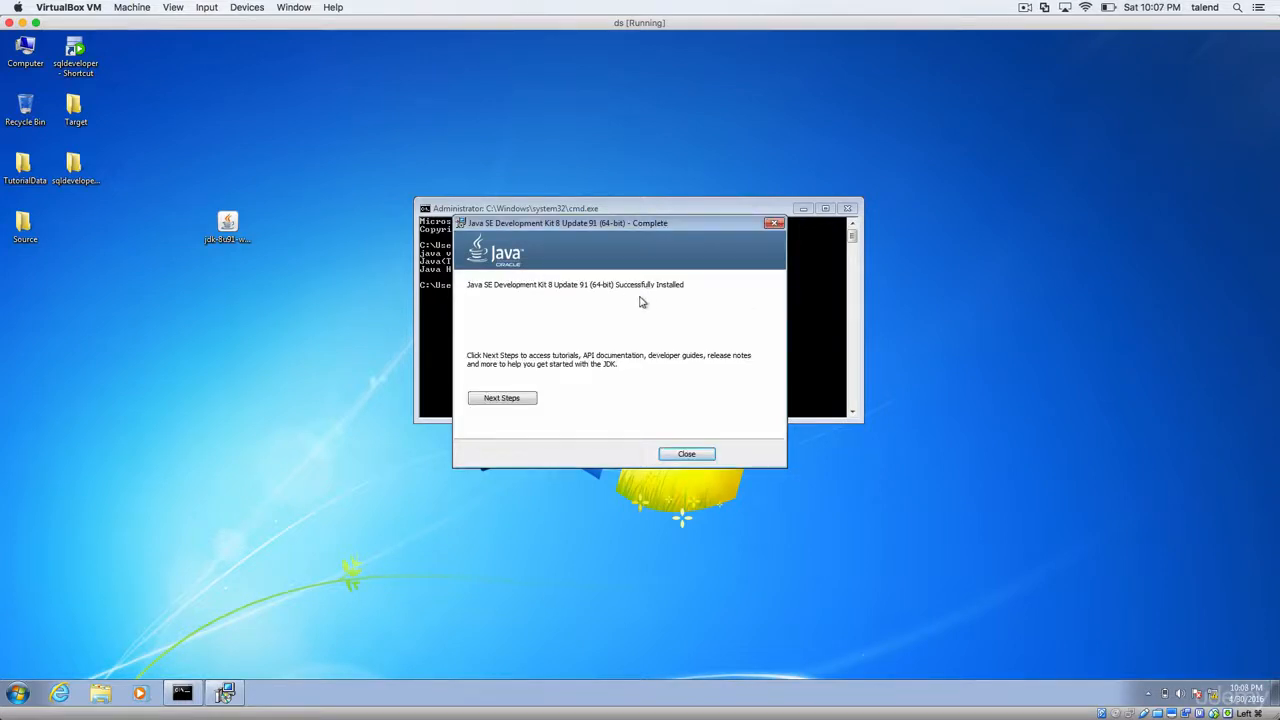
{"action": "mouse_move", "coordinate": [632, 304]}
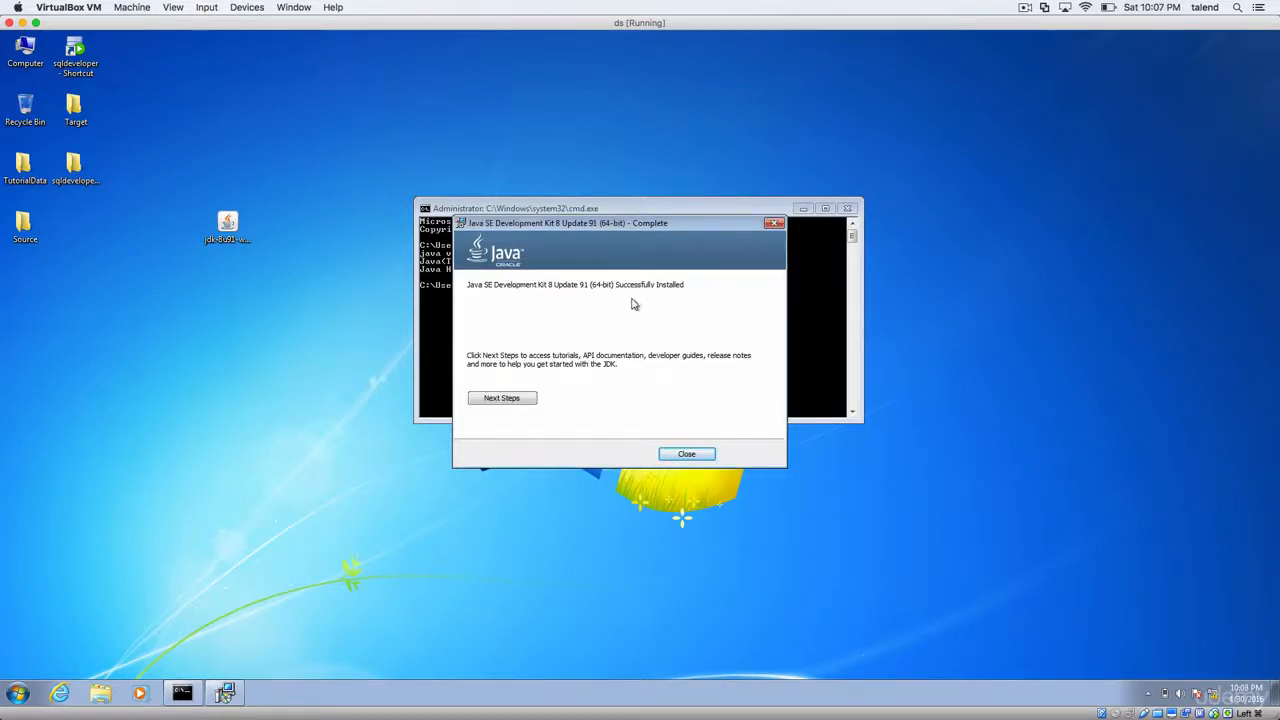
{"action": "mouse_move", "coordinate": [536, 292]}
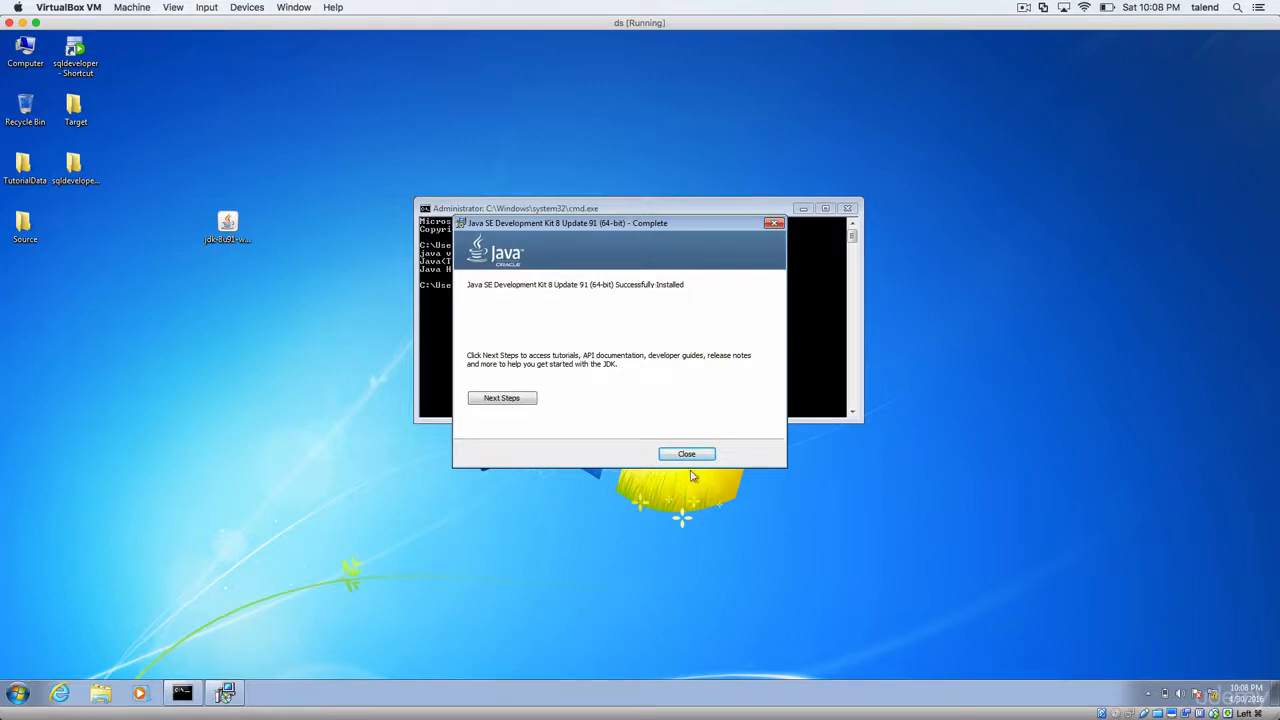
{"action": "left_click", "coordinate": [686, 452]}
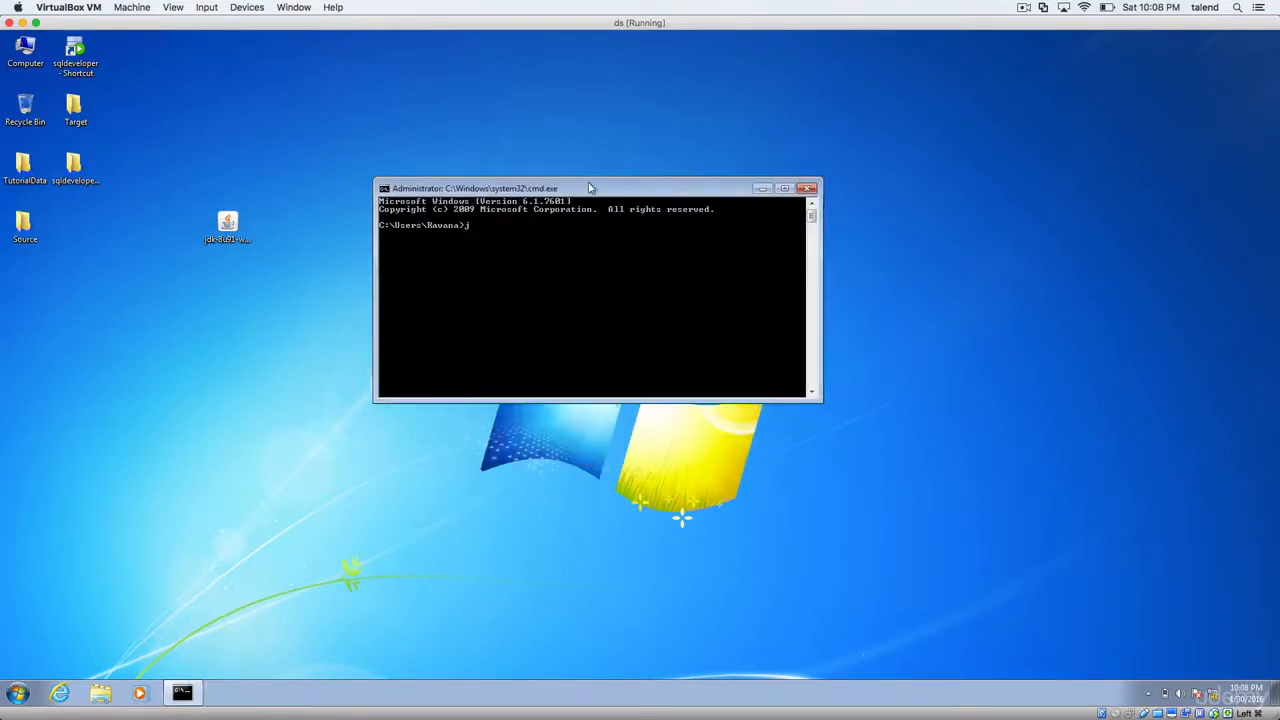
Step: Verify java -version now reports 1.8.0_91, then bring up the system information
{"action": "type", "text": "ava -versio"}
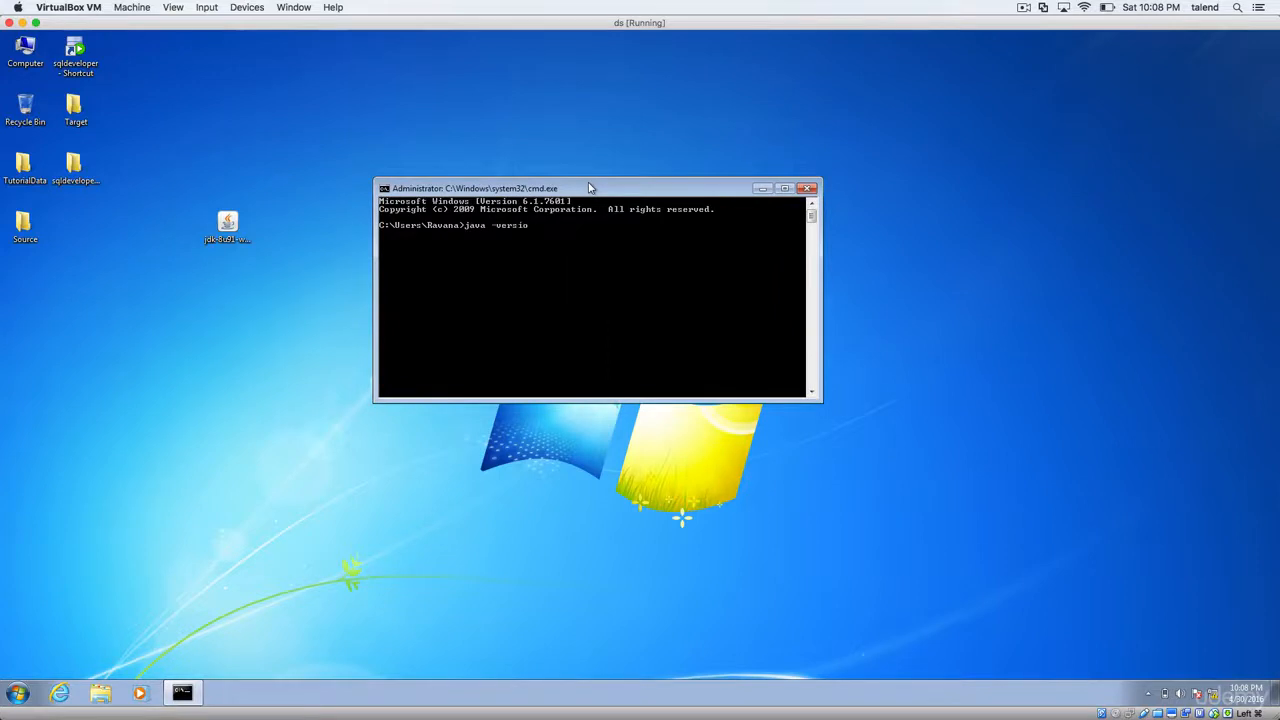
{"action": "key", "text": "Return"}
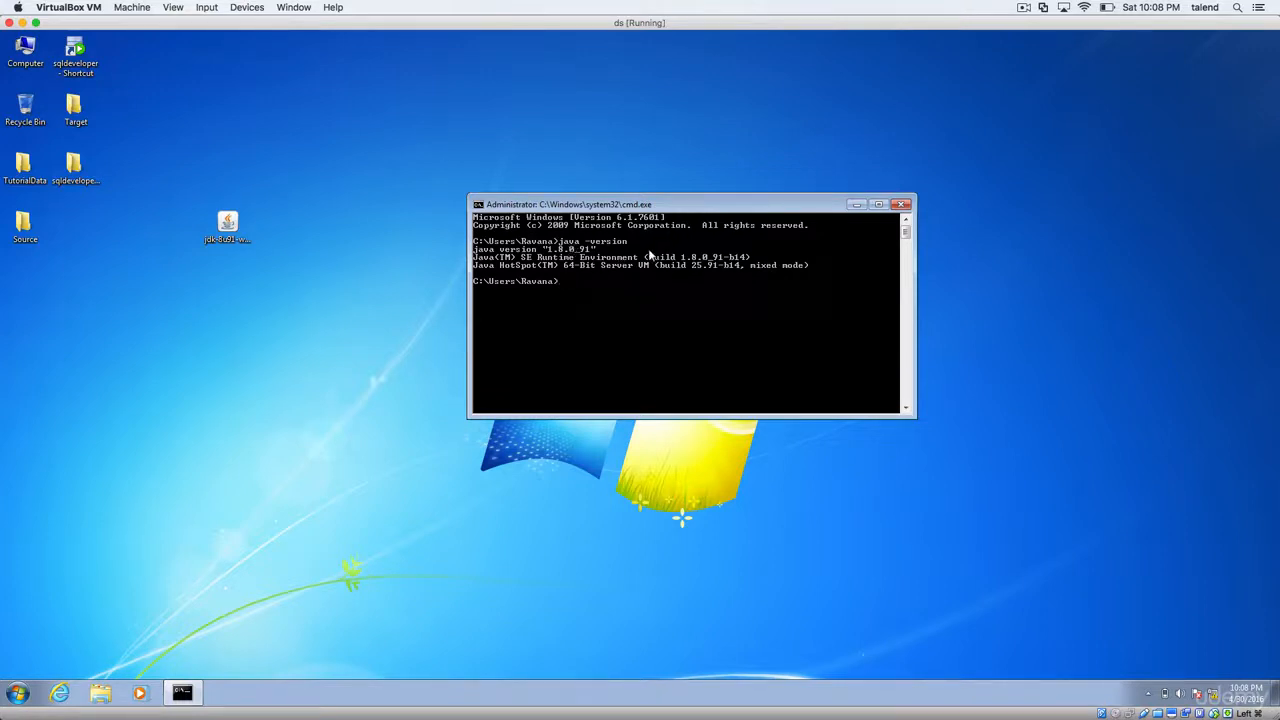
{"action": "mouse_move", "coordinate": [568, 252]}
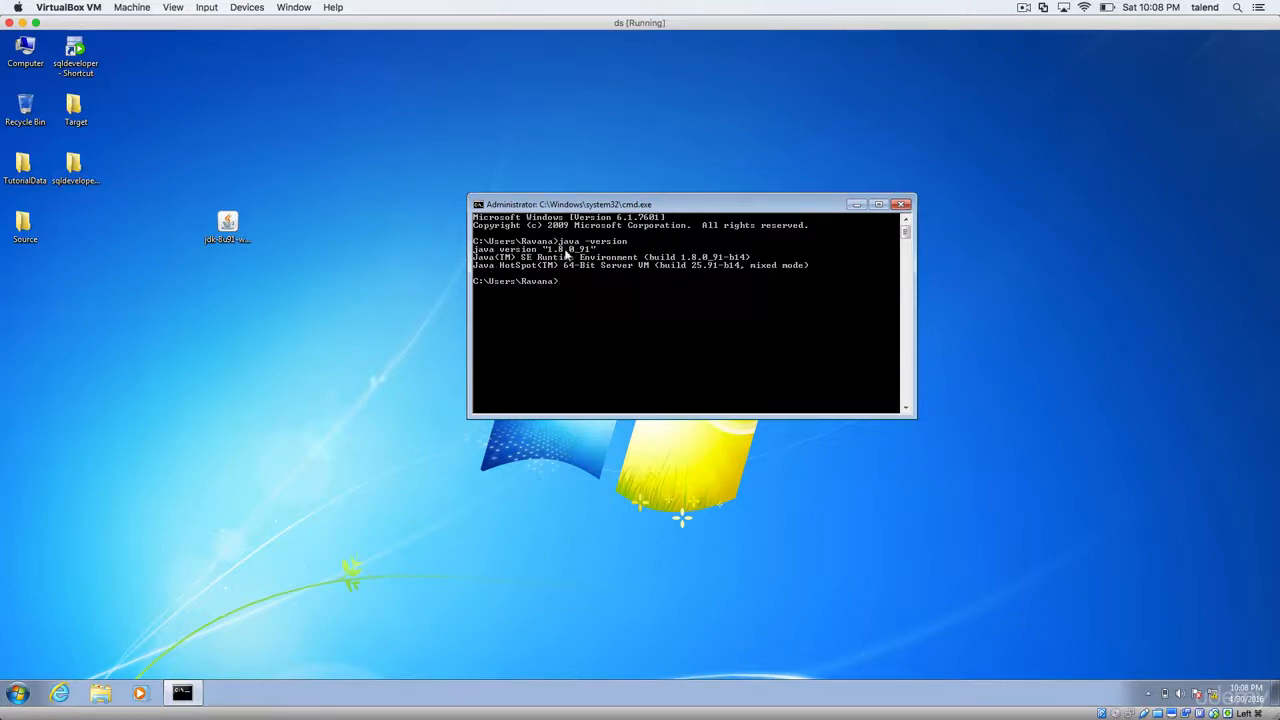
{"action": "mouse_move", "coordinate": [648, 228]}
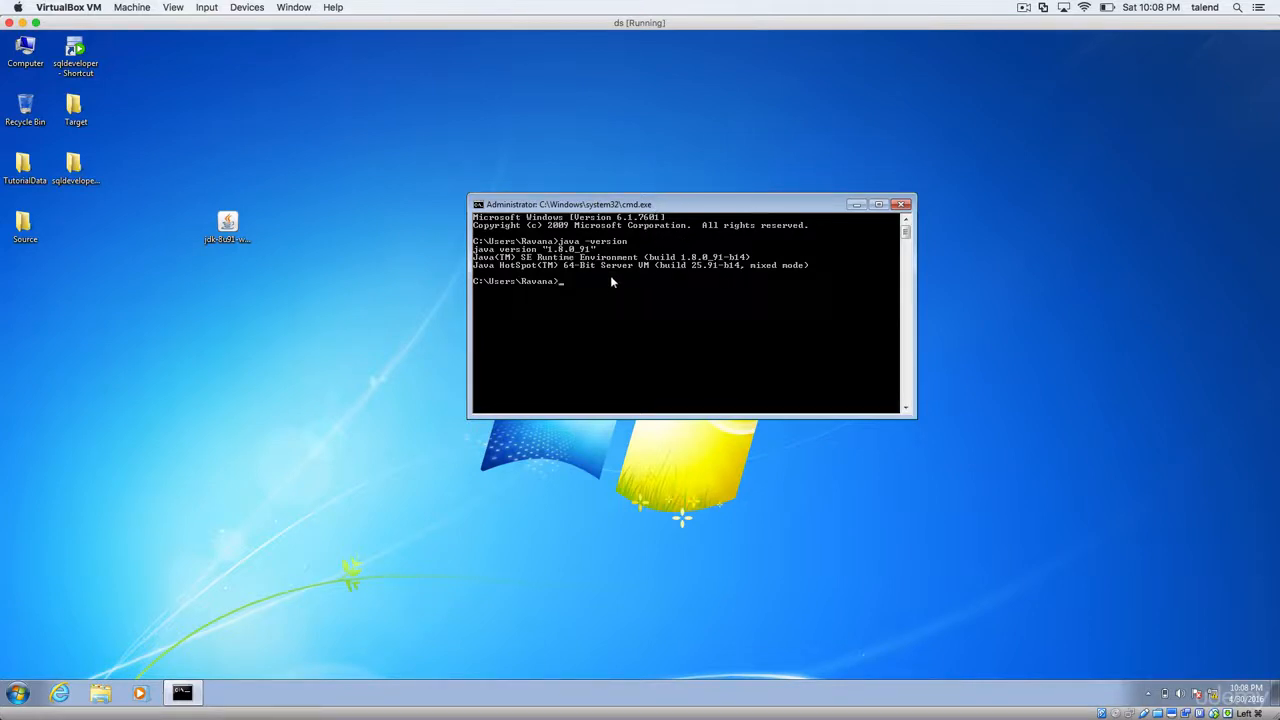
{"action": "mouse_move", "coordinate": [608, 296]}
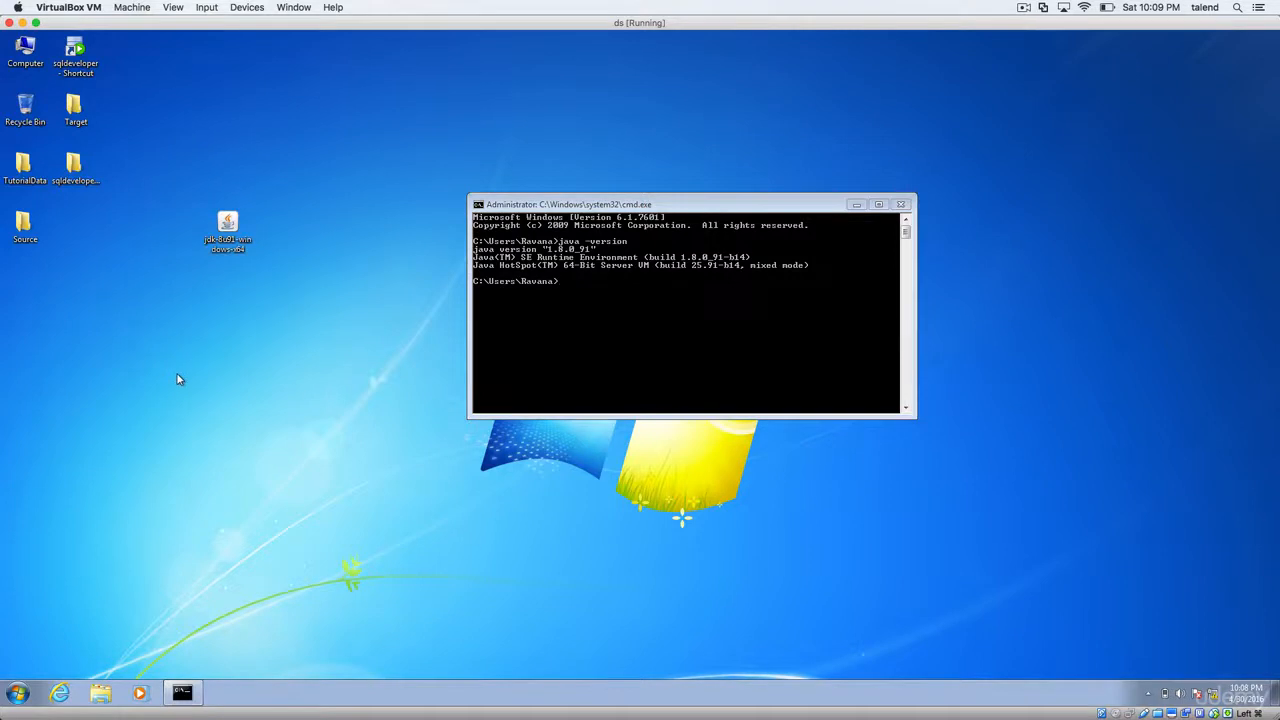
{"action": "mouse_move", "coordinate": [192, 370]}
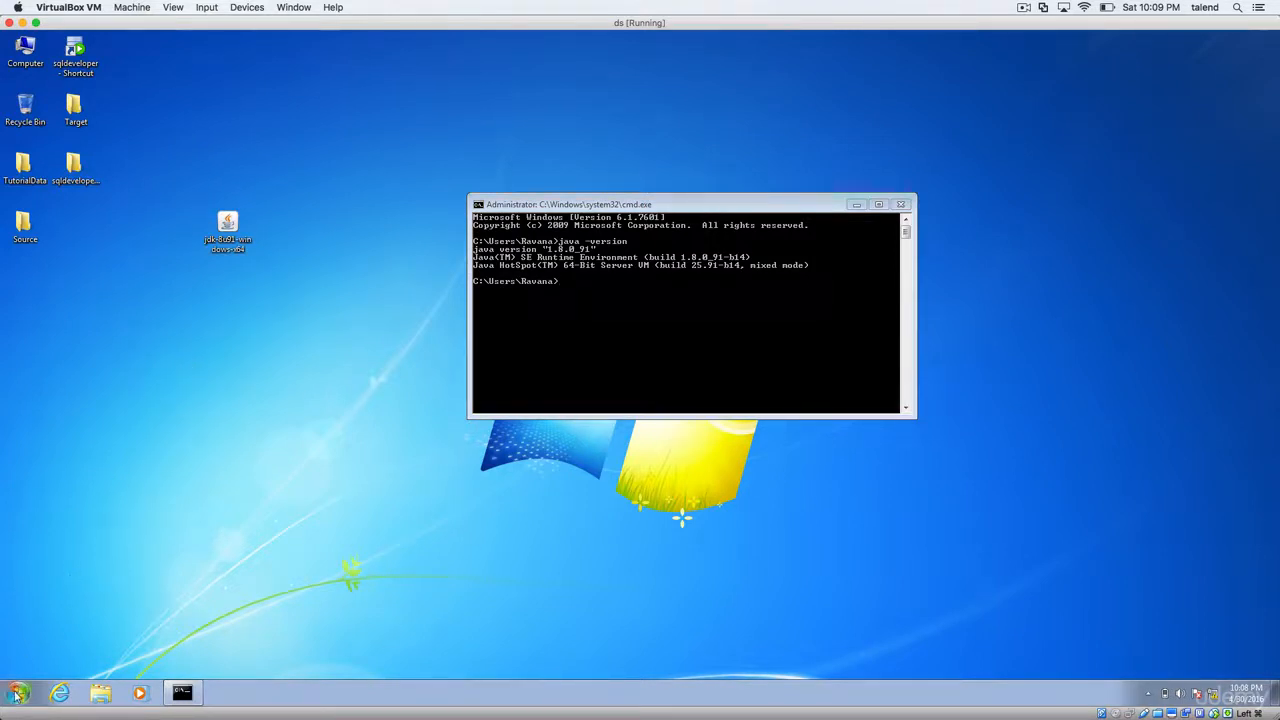
{"action": "left_click", "coordinate": [16, 692]}
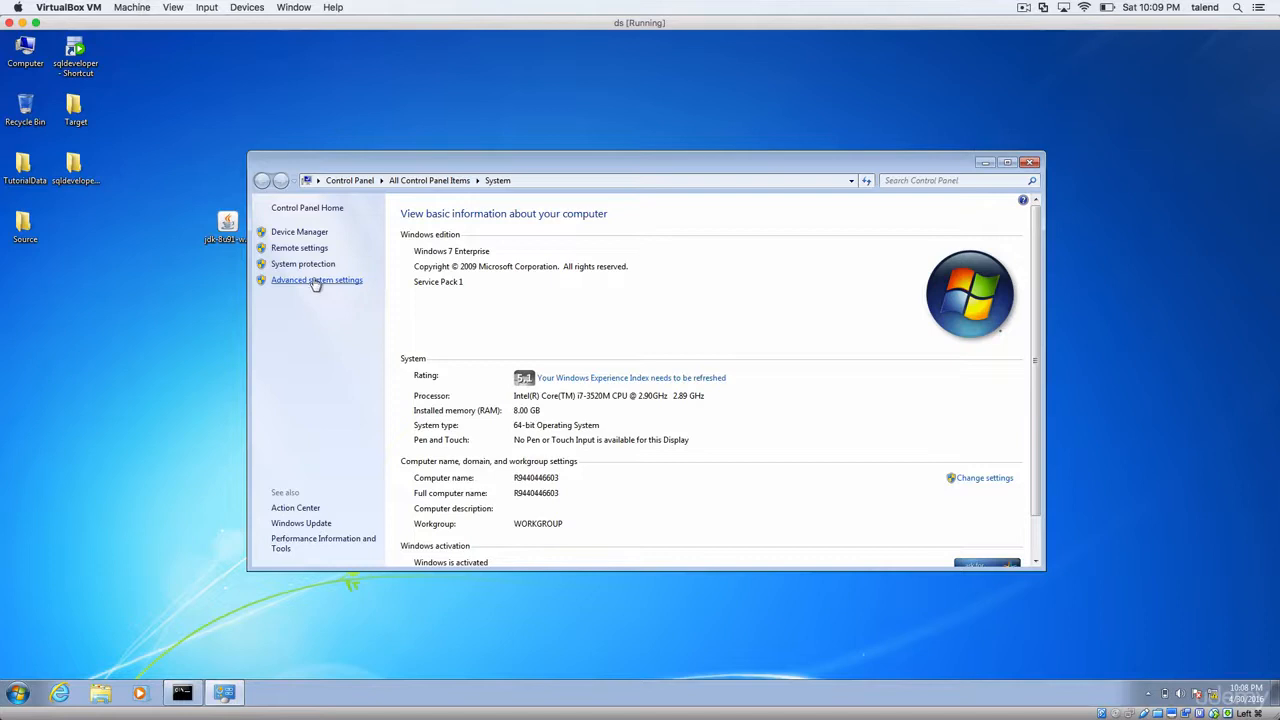
Step: Start a new user environment variable named JAVA_HOME in Environment Variables
{"action": "left_click", "coordinate": [316, 280]}
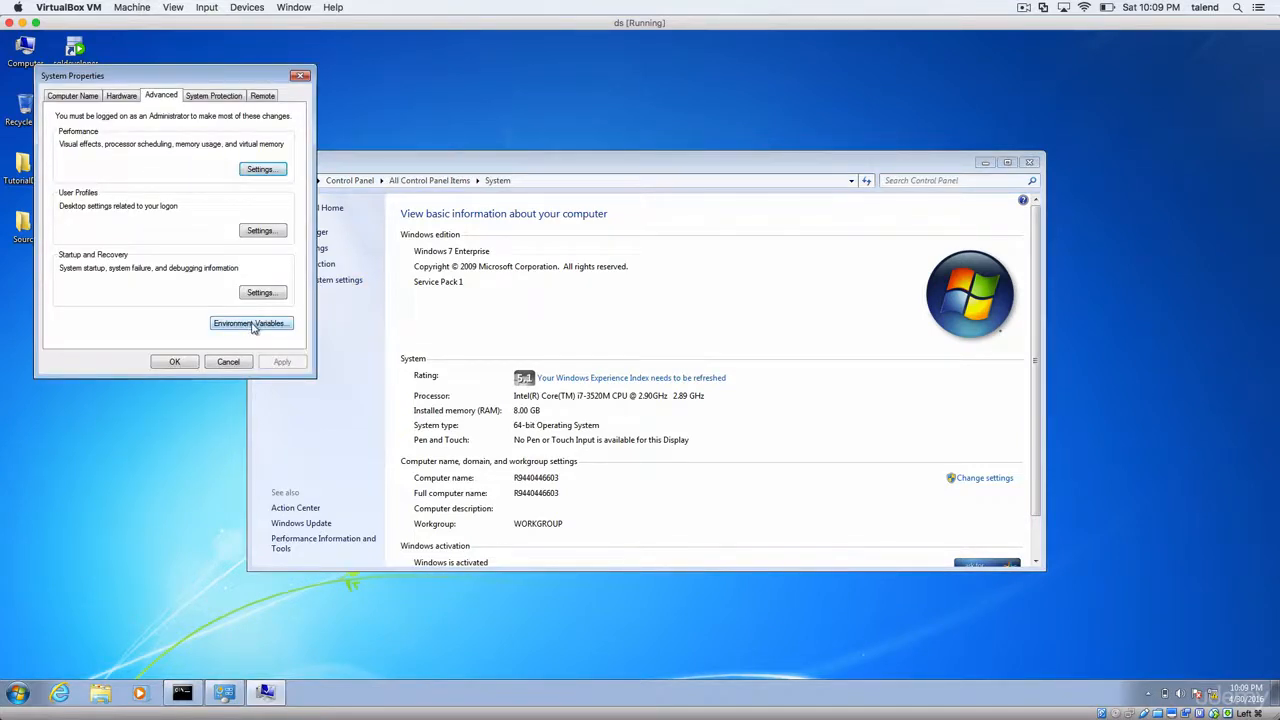
{"action": "left_click", "coordinate": [248, 324]}
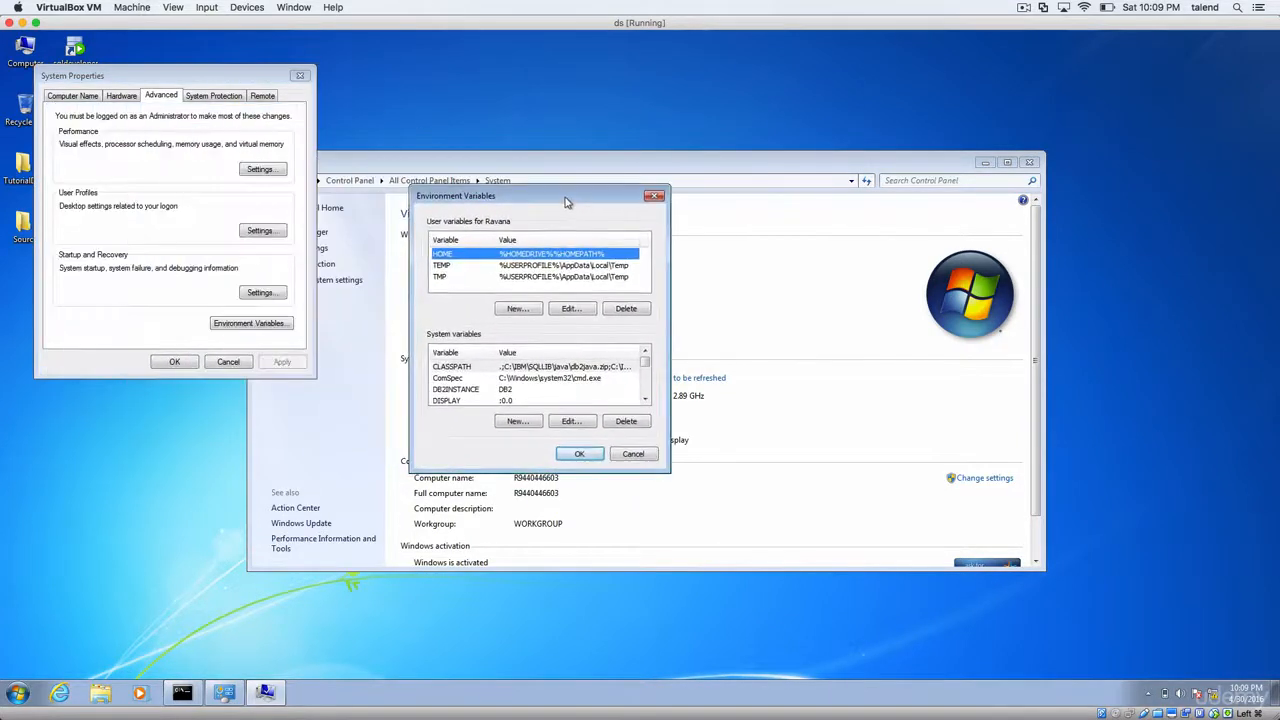
{"action": "left_click", "coordinate": [516, 308]}
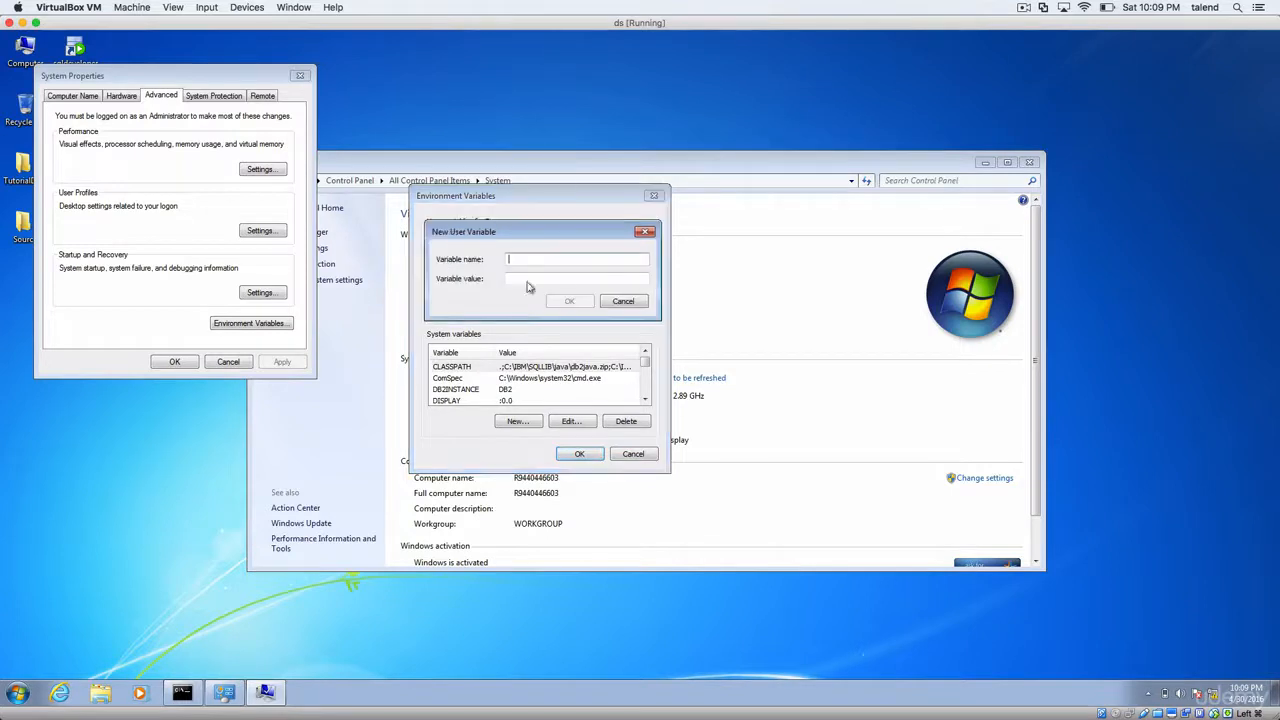
{"action": "type", "text": "JAVA"}
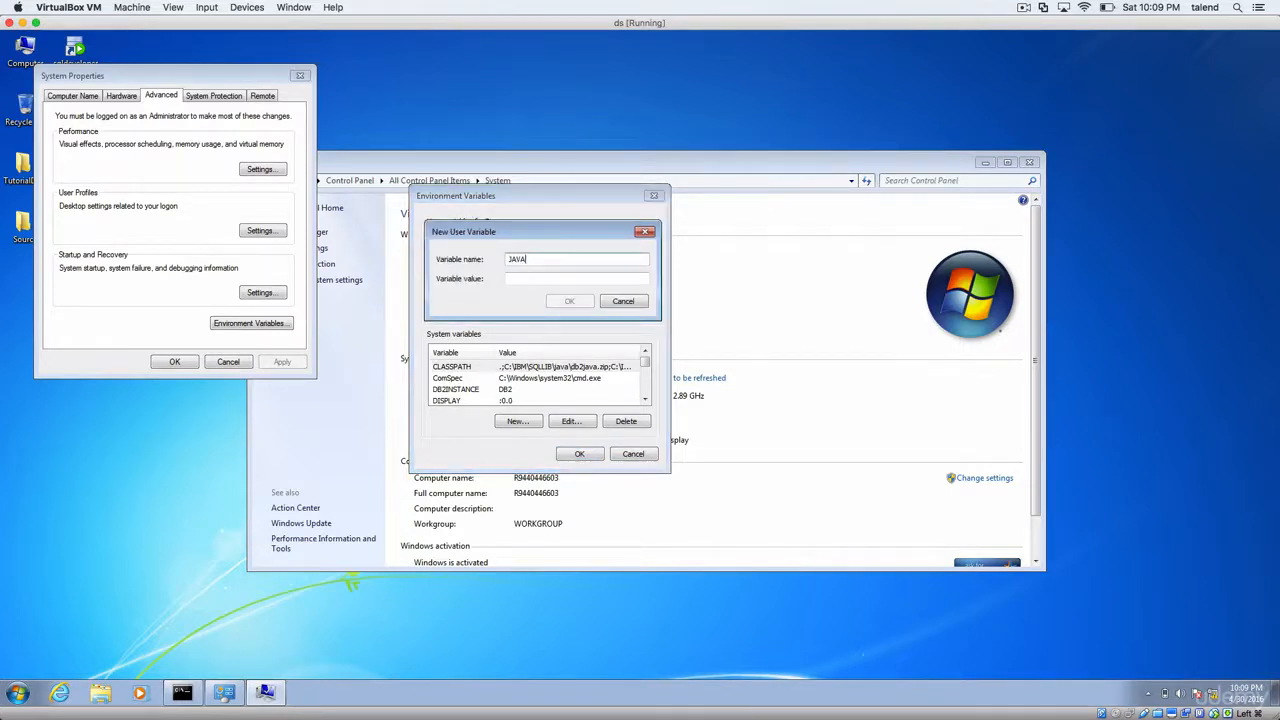
{"action": "type", "text": "_HOME"}
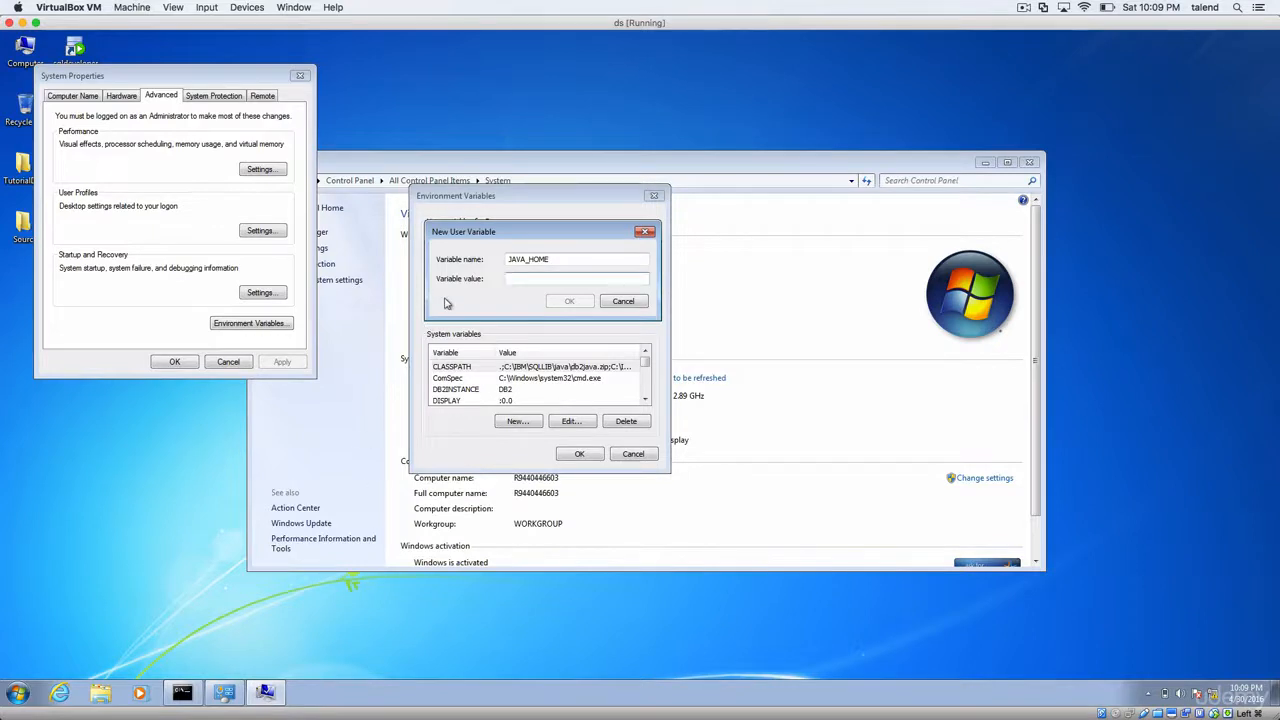
{"action": "left_click", "coordinate": [16, 692]}
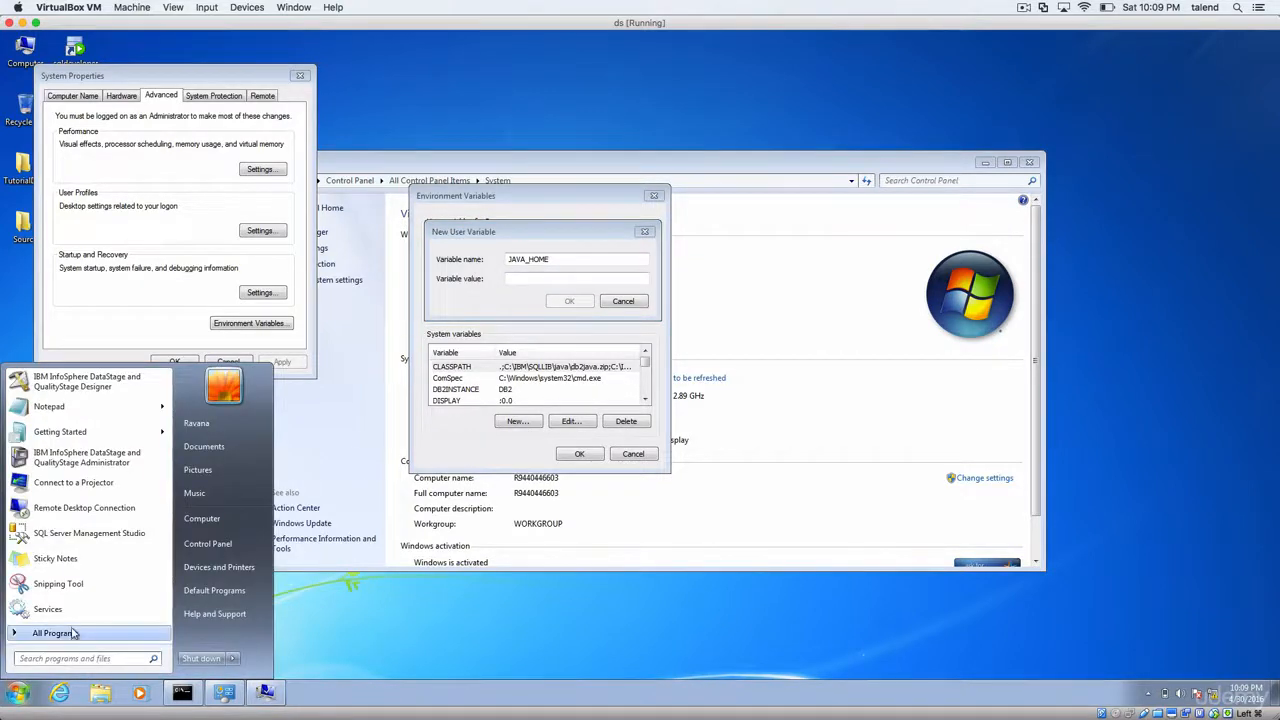
Step: Locate the Java 1.8.0_91 install folder via the About Java shortcut for the JAVA_HOME value
{"action": "left_click", "coordinate": [52, 632]}
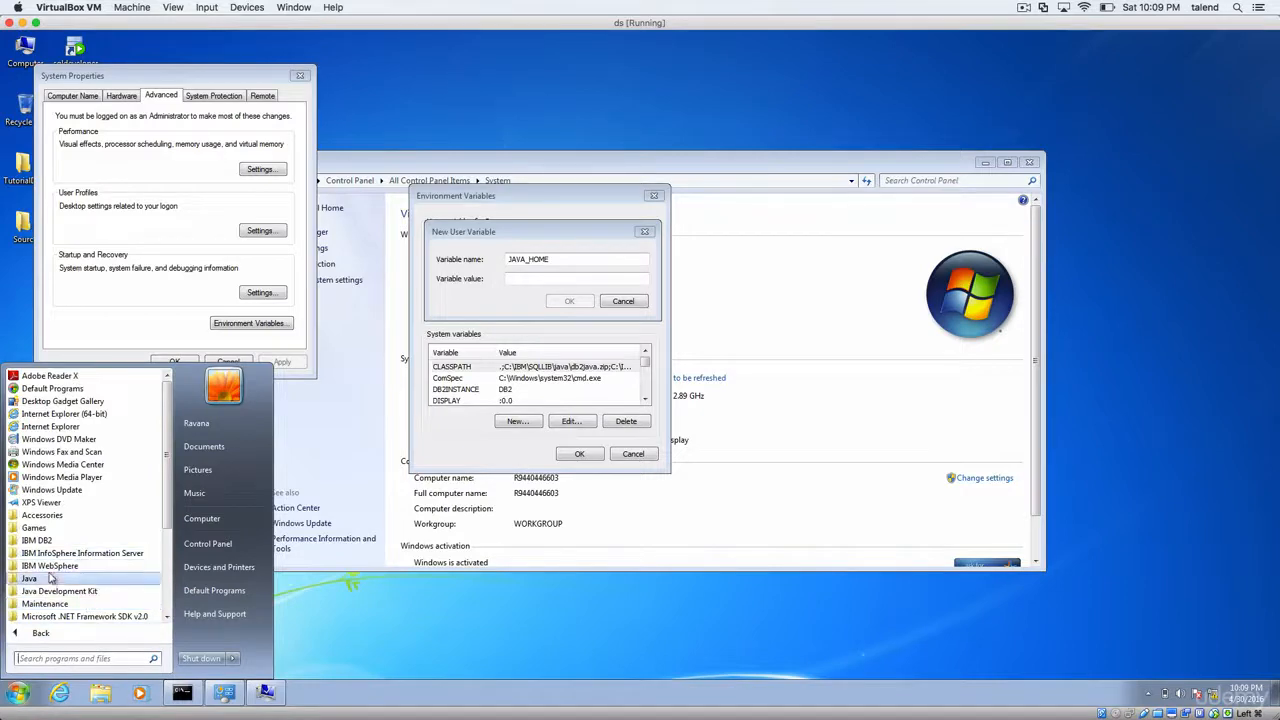
{"action": "right_click", "coordinate": [28, 578]}
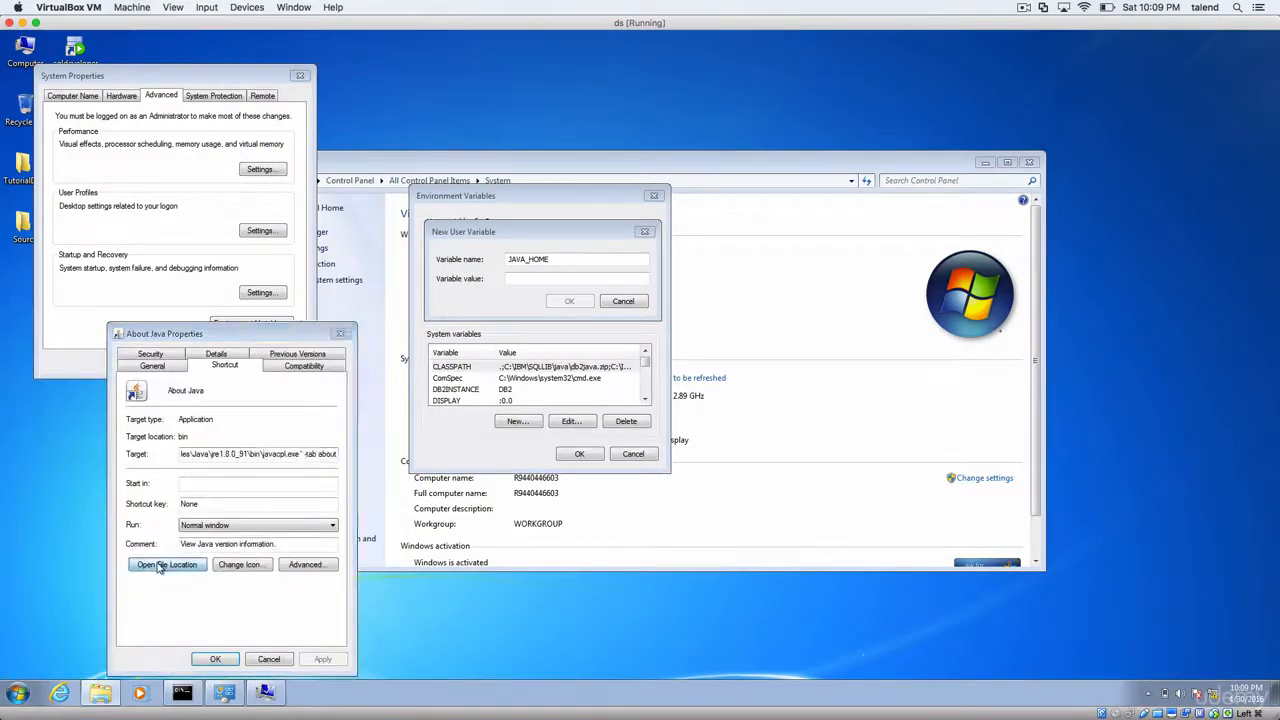
{"action": "left_click", "coordinate": [168, 564]}
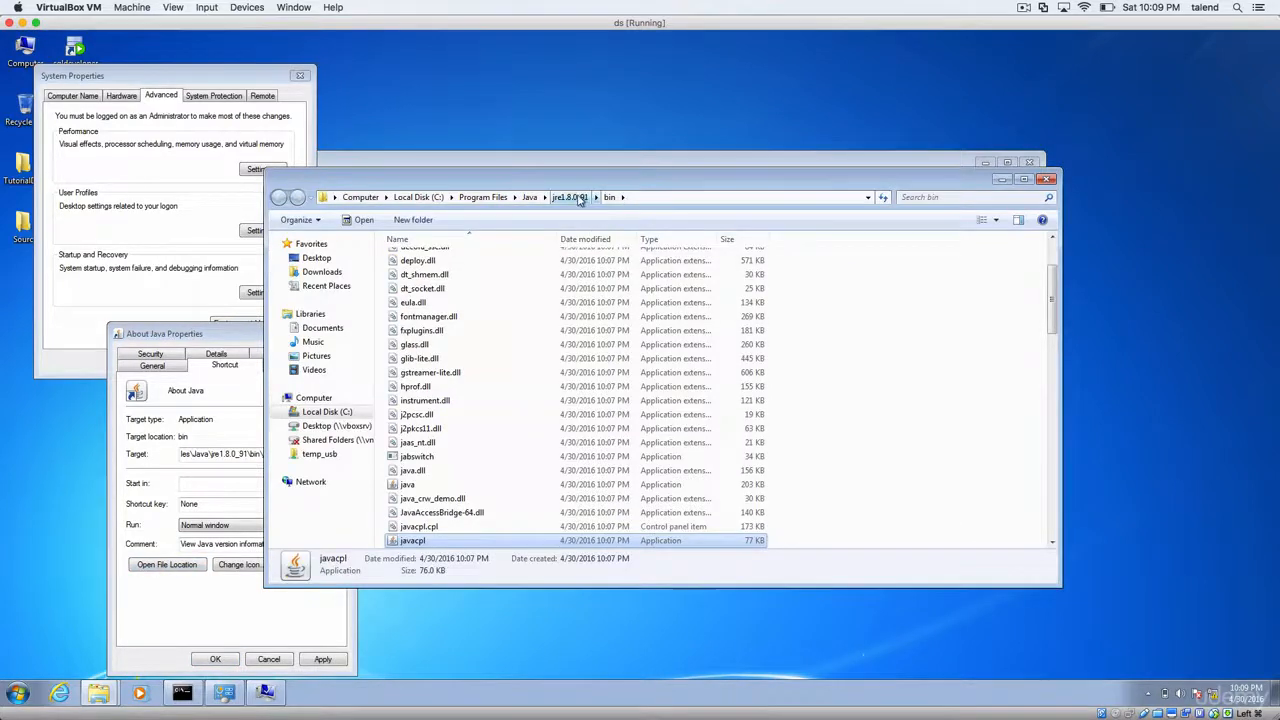
{"action": "left_click", "coordinate": [570, 198]}
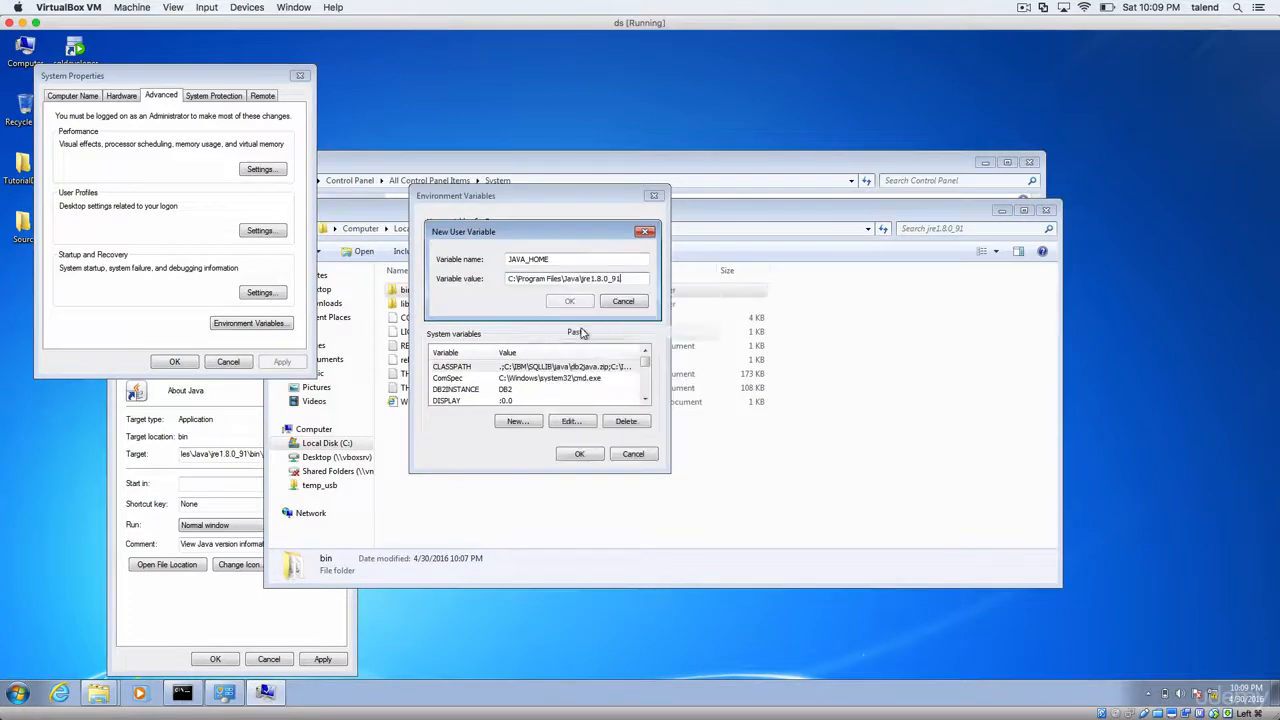
Step: Save JAVA_HOME, add JDK_HOME with the same Java path, and close Environment Variables
{"action": "left_click", "coordinate": [568, 300]}
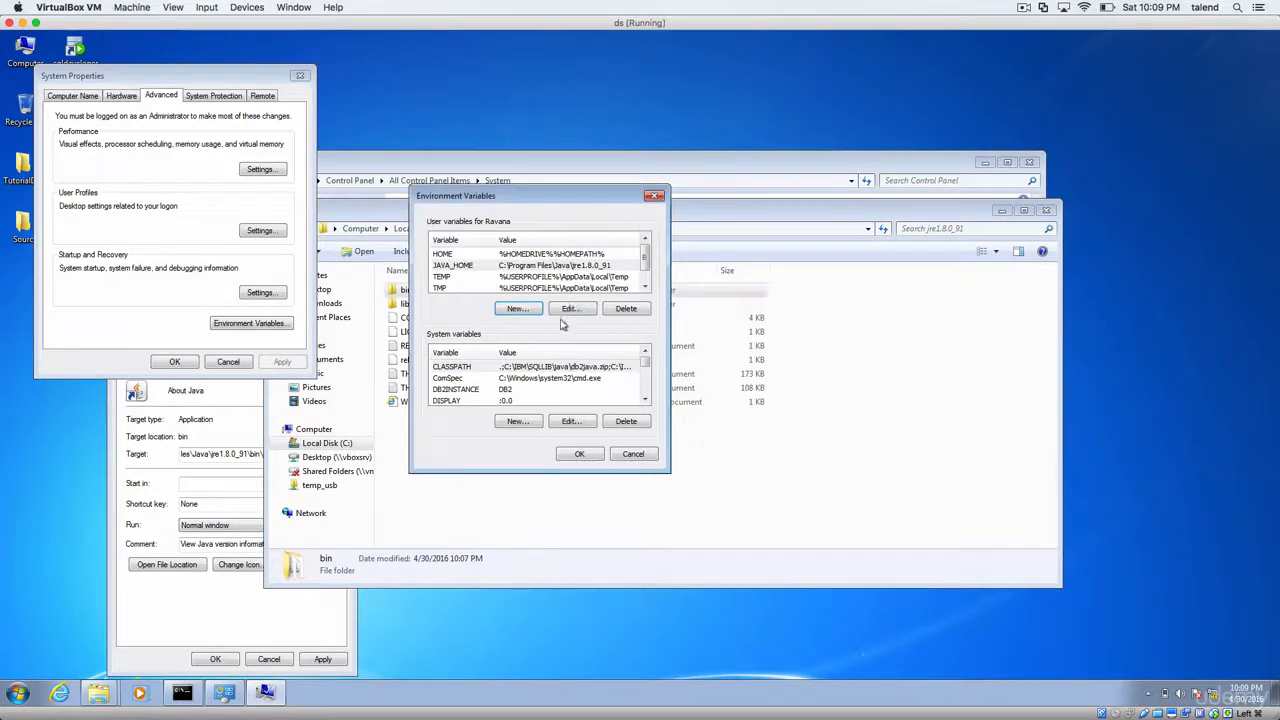
{"action": "left_click", "coordinate": [516, 308]}
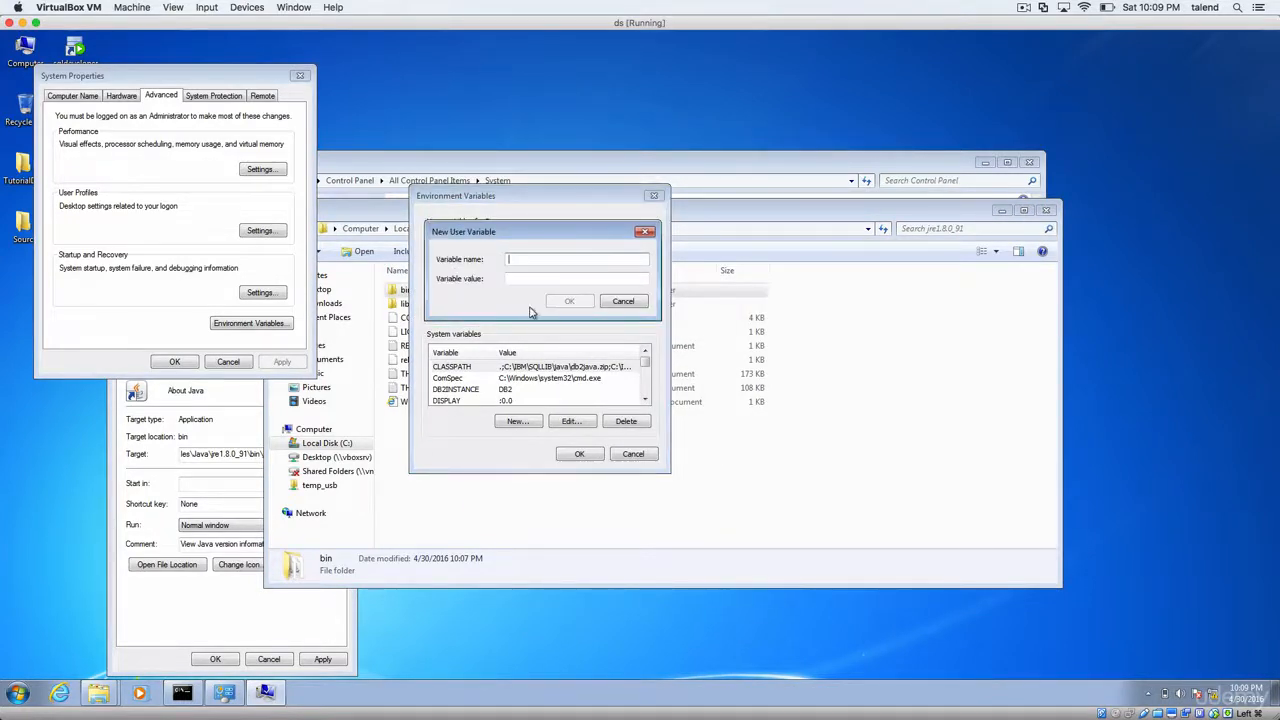
{"action": "type", "text": "JDK_HO"}
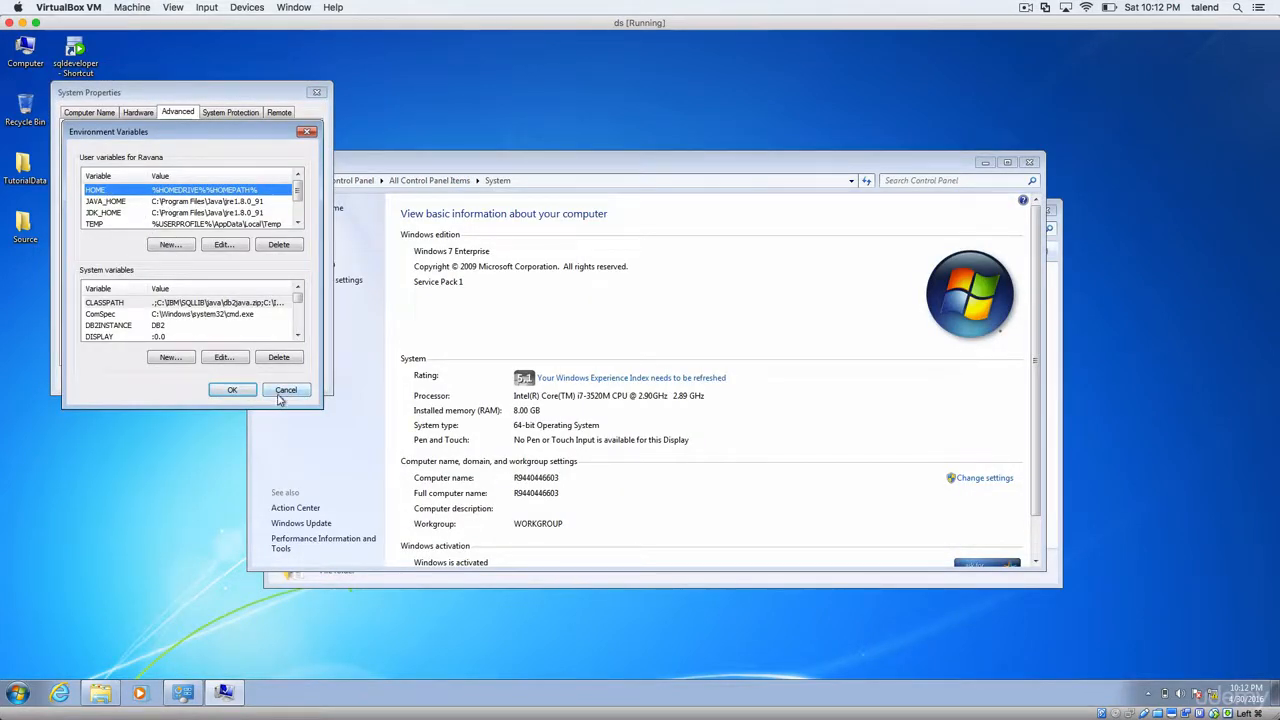
{"action": "left_click", "coordinate": [286, 390]}
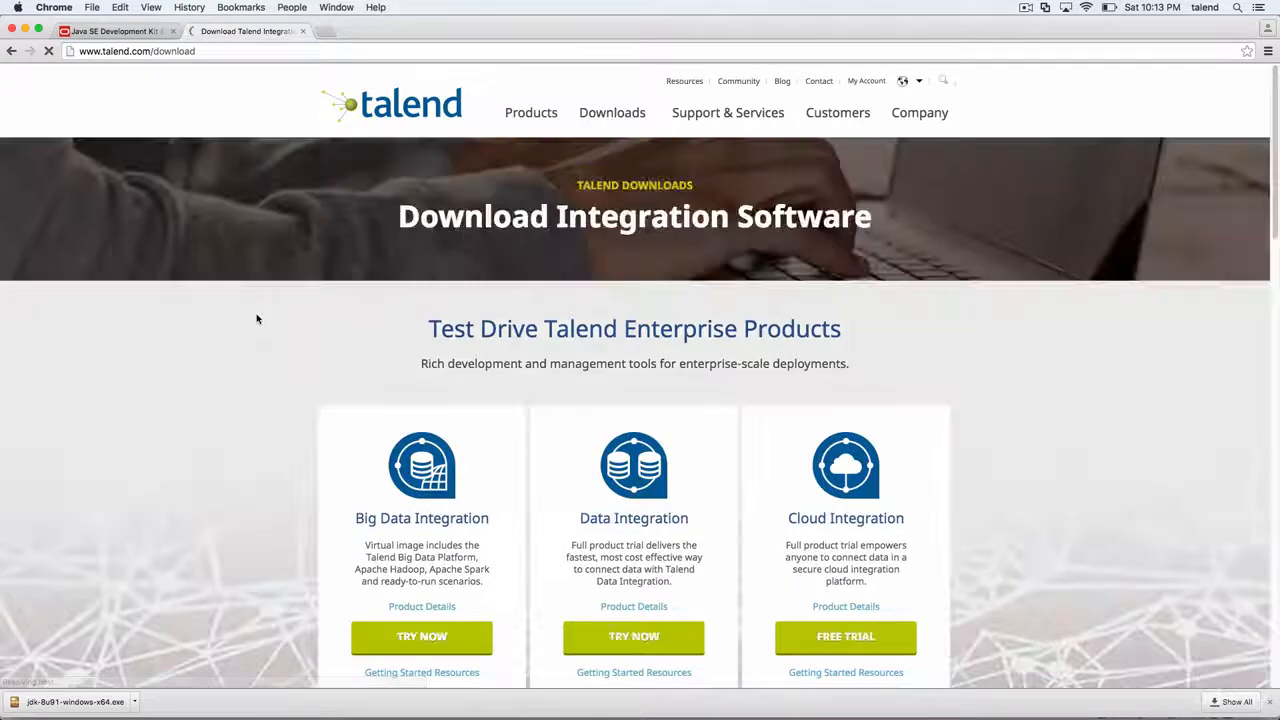
Step: Request the free download of Talend Open Studio for Data Integration 6.1.1
{"action": "scroll", "scroll_direction": "down", "scroll_amount": 3}
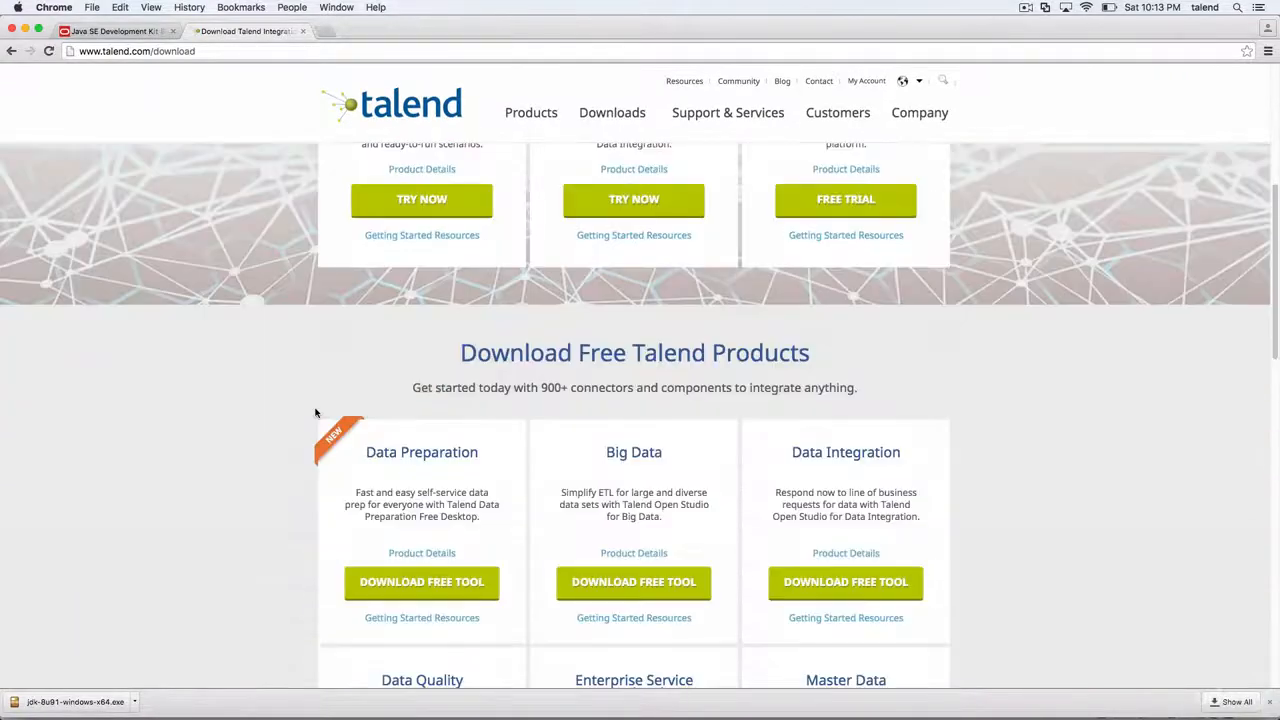
{"action": "scroll", "scroll_direction": "down", "scroll_amount": 3}
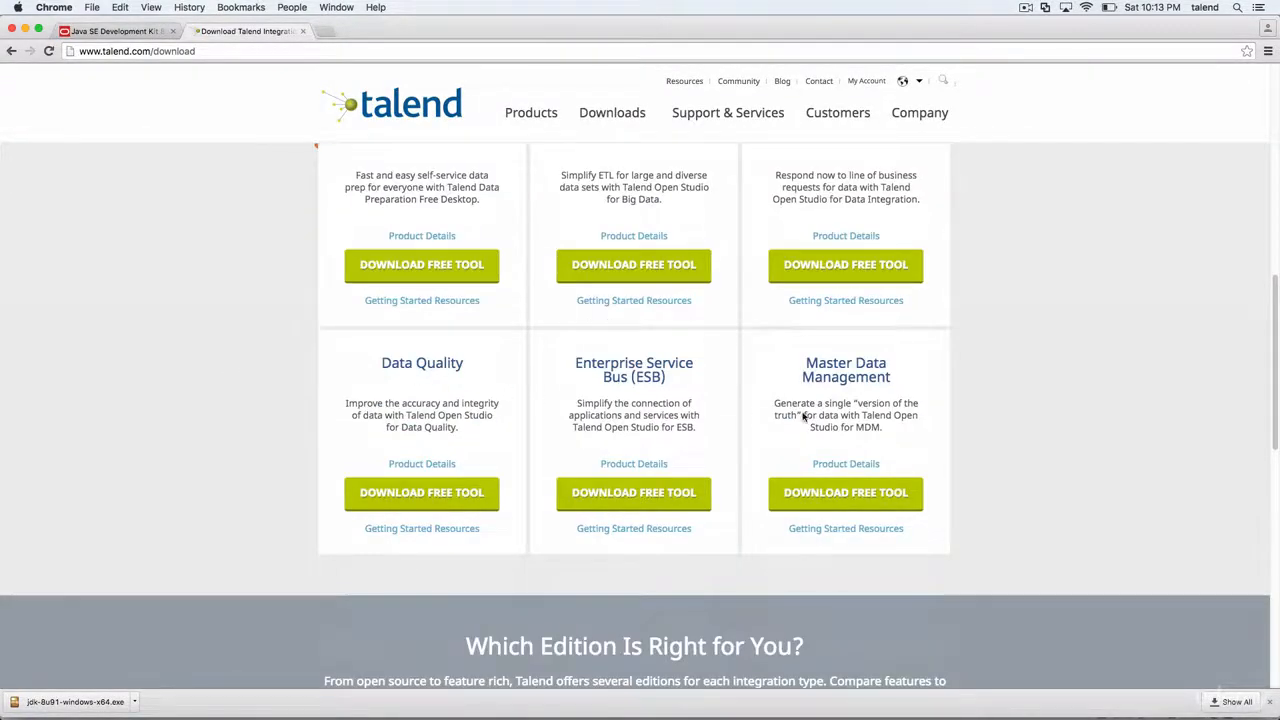
{"action": "scroll", "scroll_direction": "up", "scroll_amount": 3}
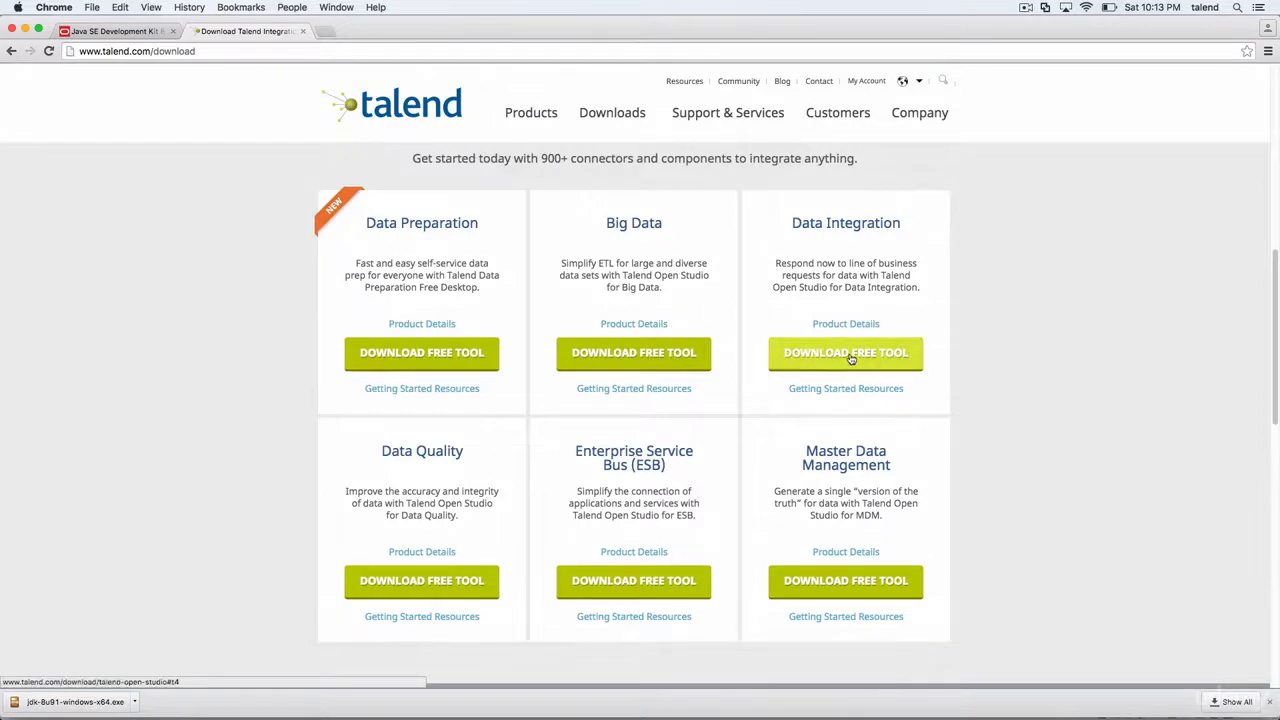
{"action": "left_click", "coordinate": [844, 352]}
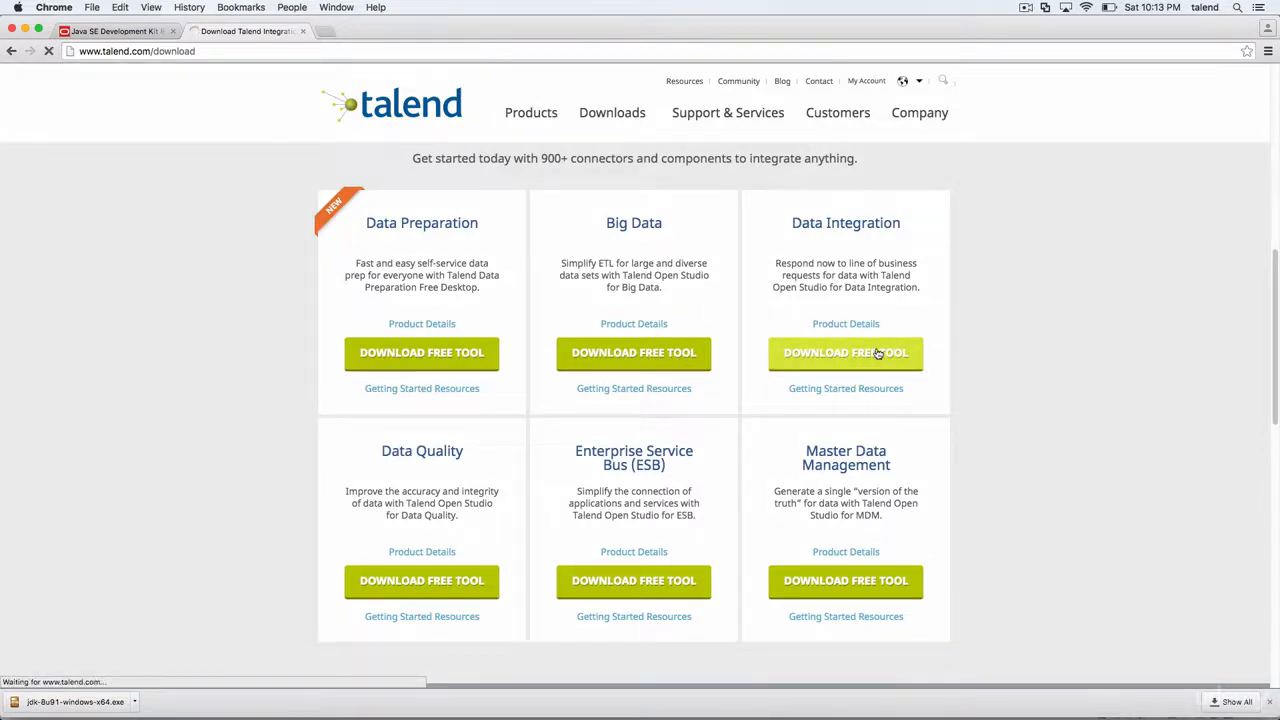
{"action": "mouse_move", "coordinate": [232, 356]}
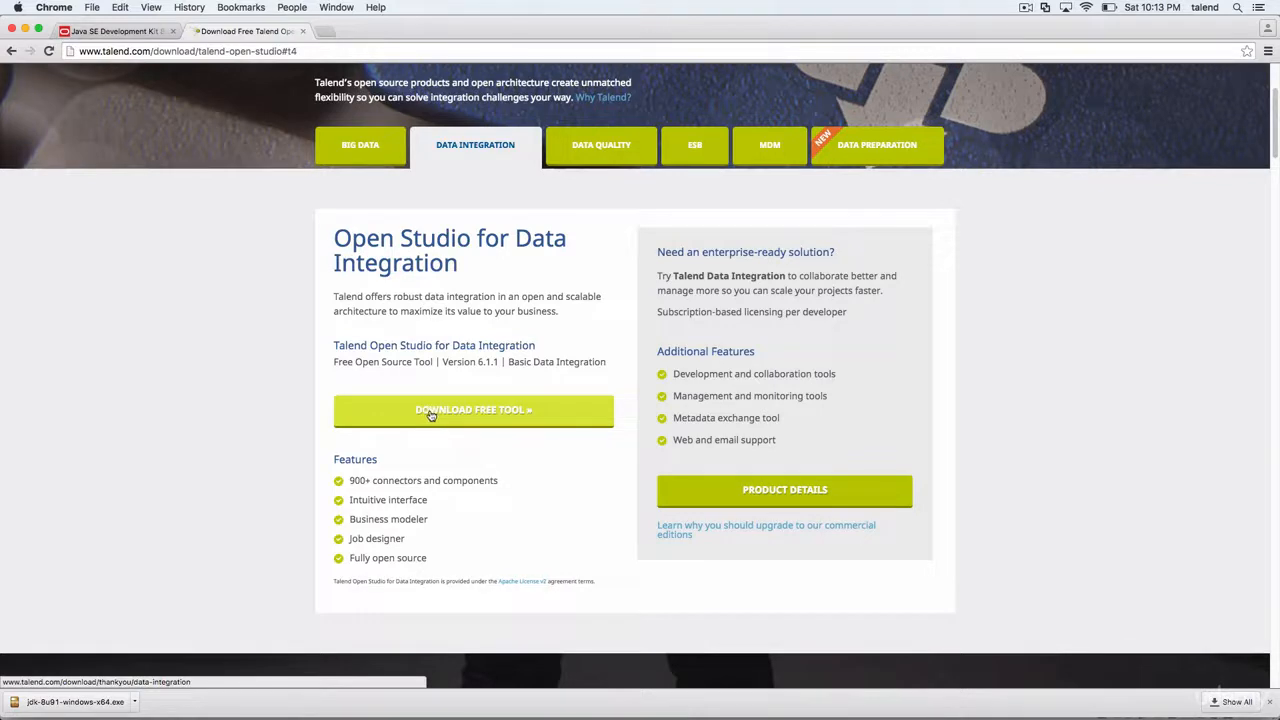
{"action": "left_click", "coordinate": [472, 410]}
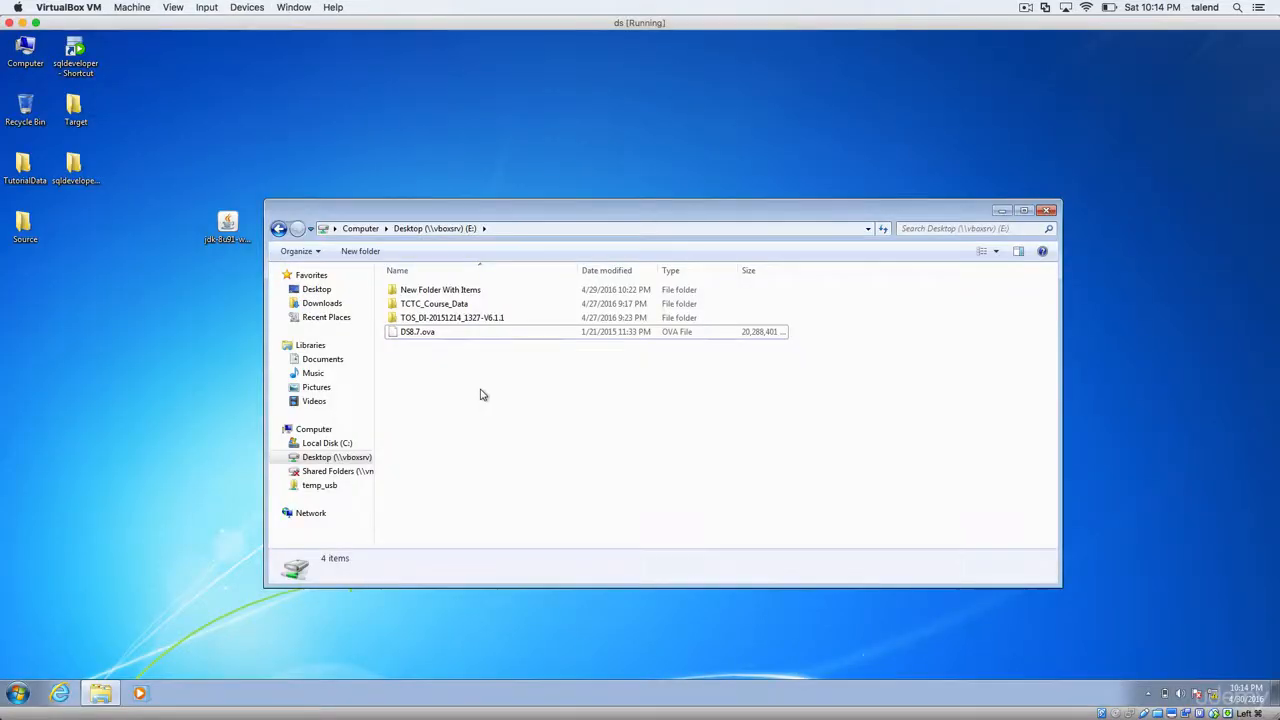
Step: Enter the extracted TOS_DI-20151214_1327-V6.1.1 Talend folder
{"action": "left_click", "coordinate": [452, 316]}
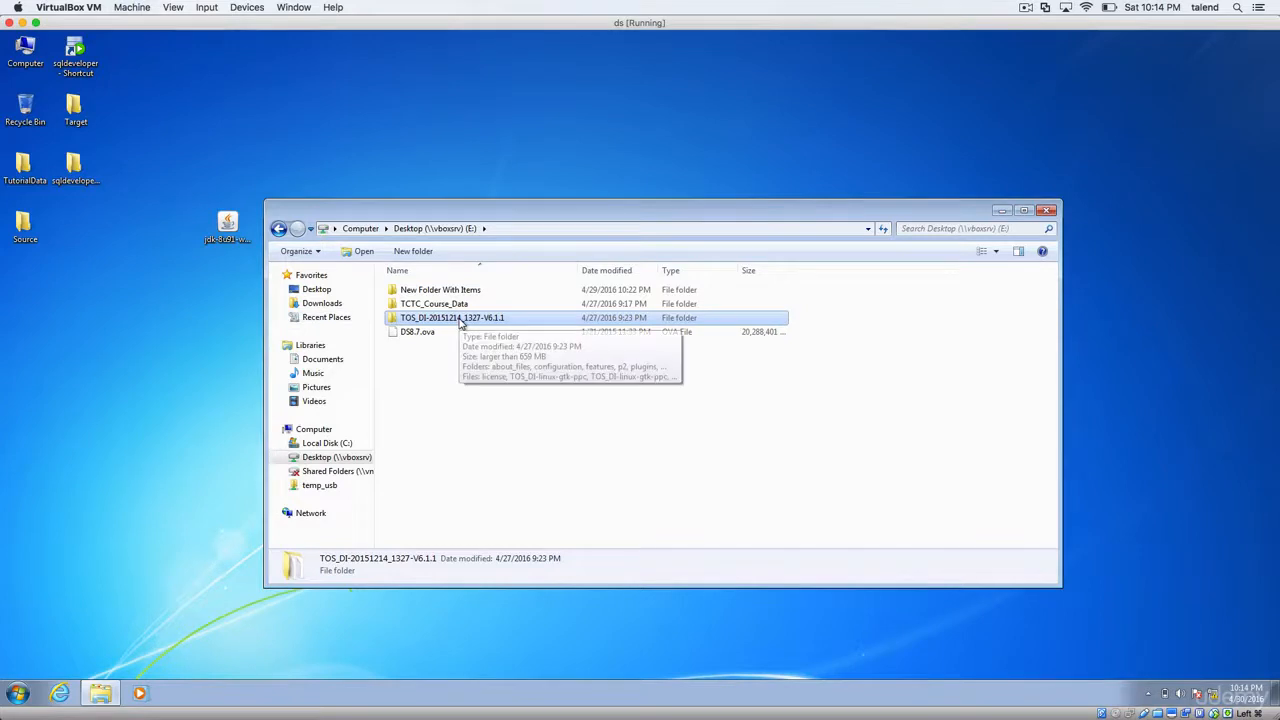
{"action": "double_click", "coordinate": [452, 316]}
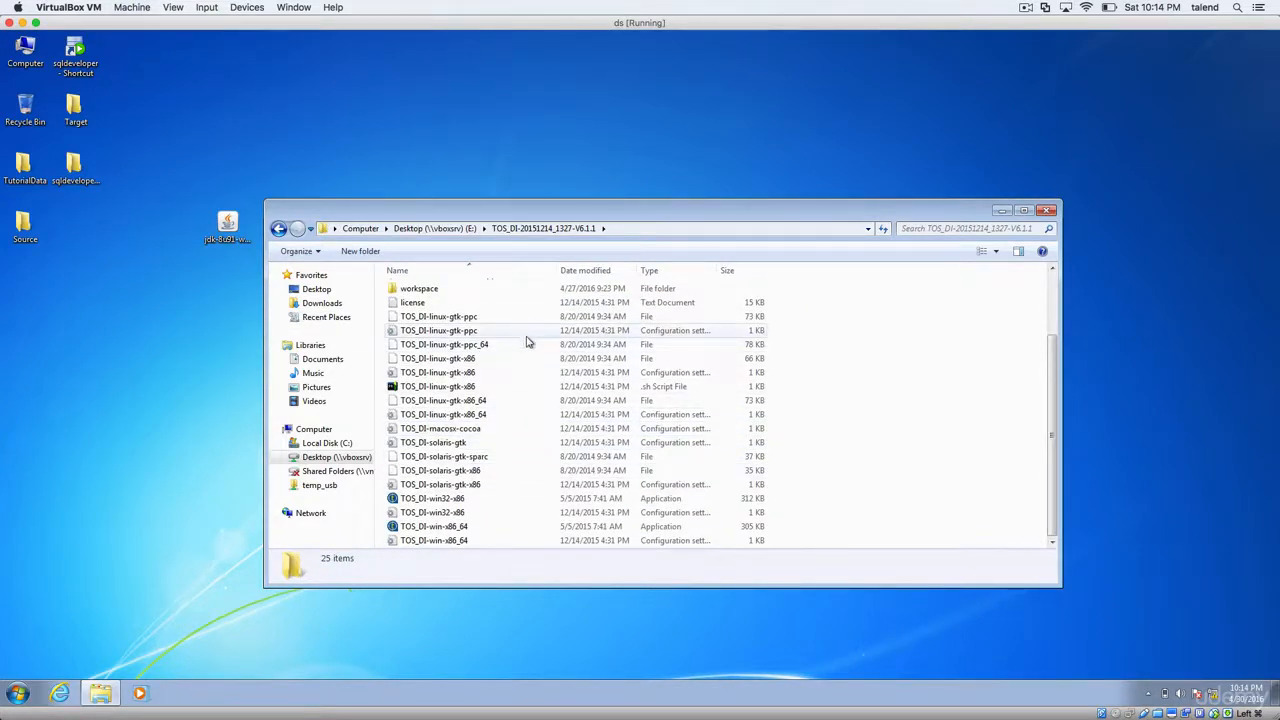
{"action": "mouse_move", "coordinate": [514, 368]}
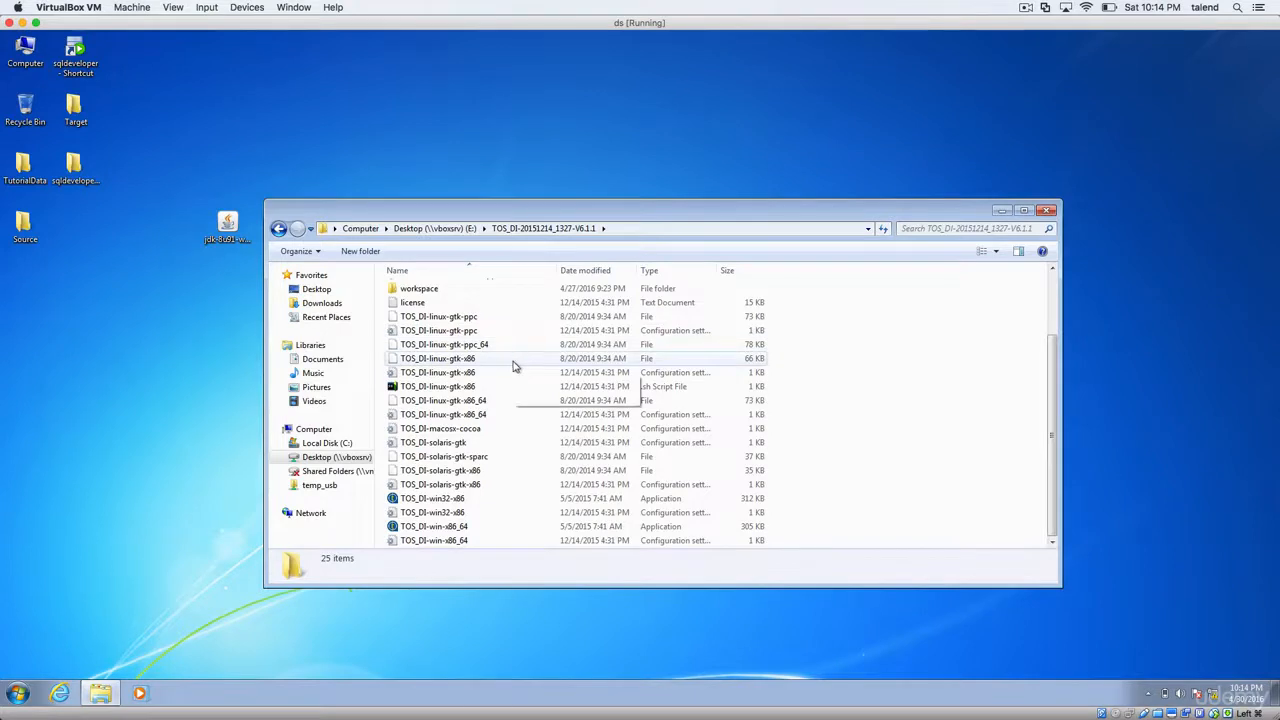
Step: Launch TOS_DI-win-x86_64.exe, raising the unverified-publisher security warning
{"action": "left_click", "coordinate": [434, 526]}
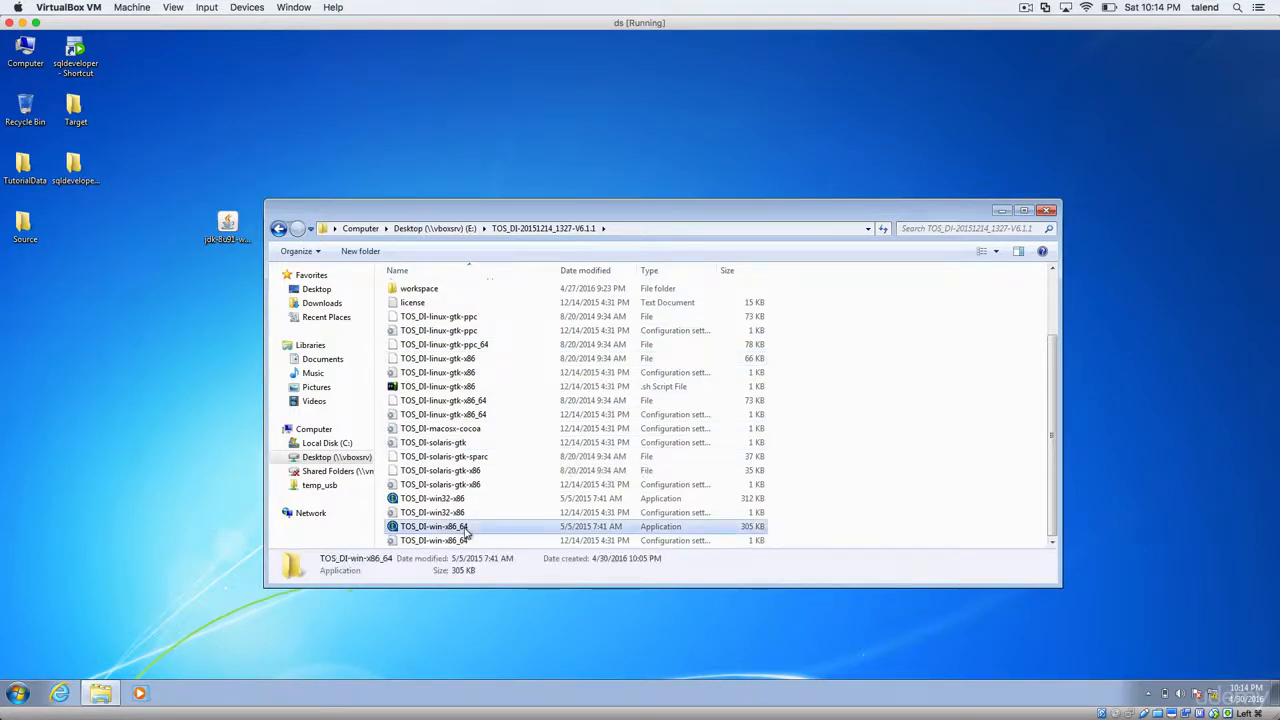
{"action": "left_click", "coordinate": [432, 498]}
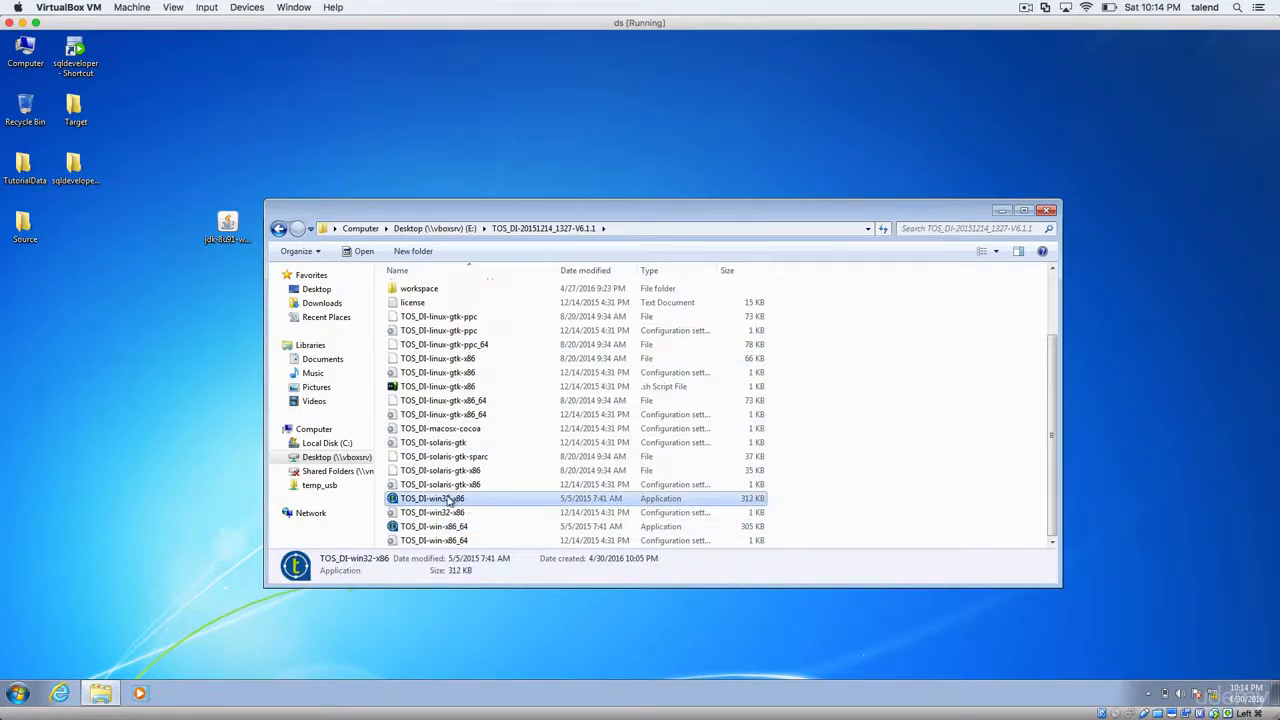
{"action": "mouse_move", "coordinate": [432, 498]}
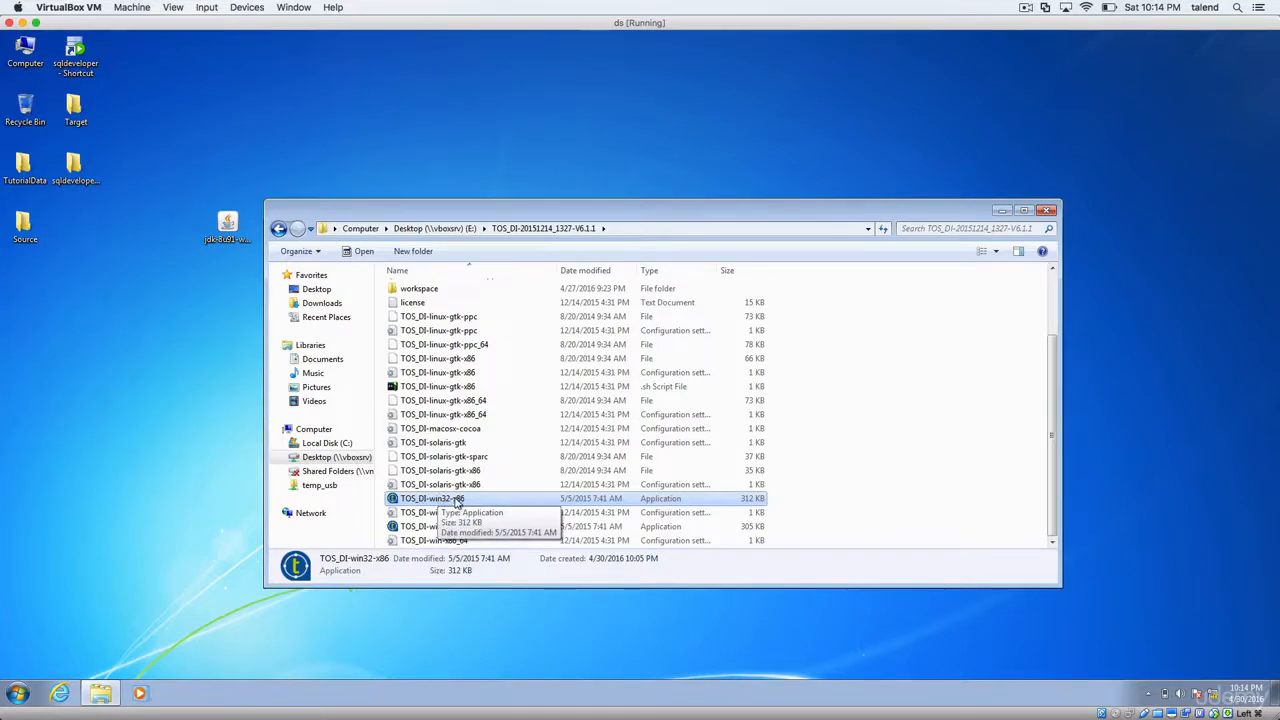
{"action": "left_click", "coordinate": [434, 526]}
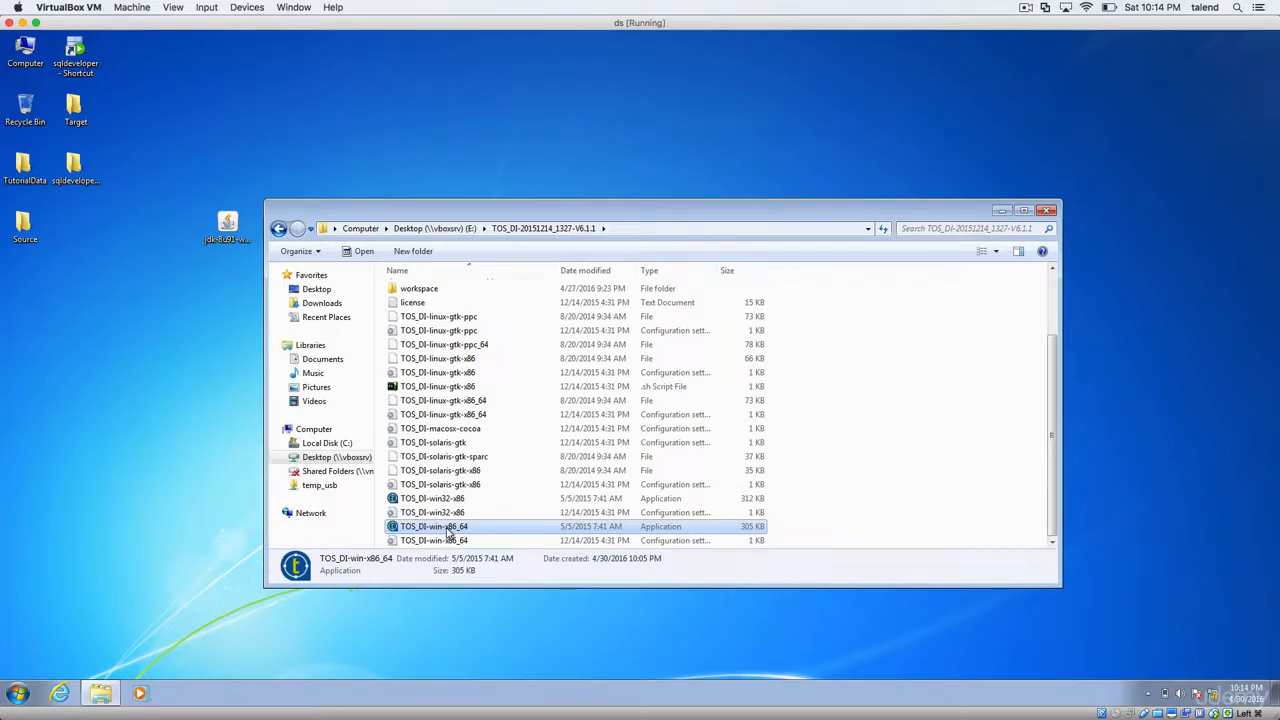
{"action": "double_click", "coordinate": [432, 526]}
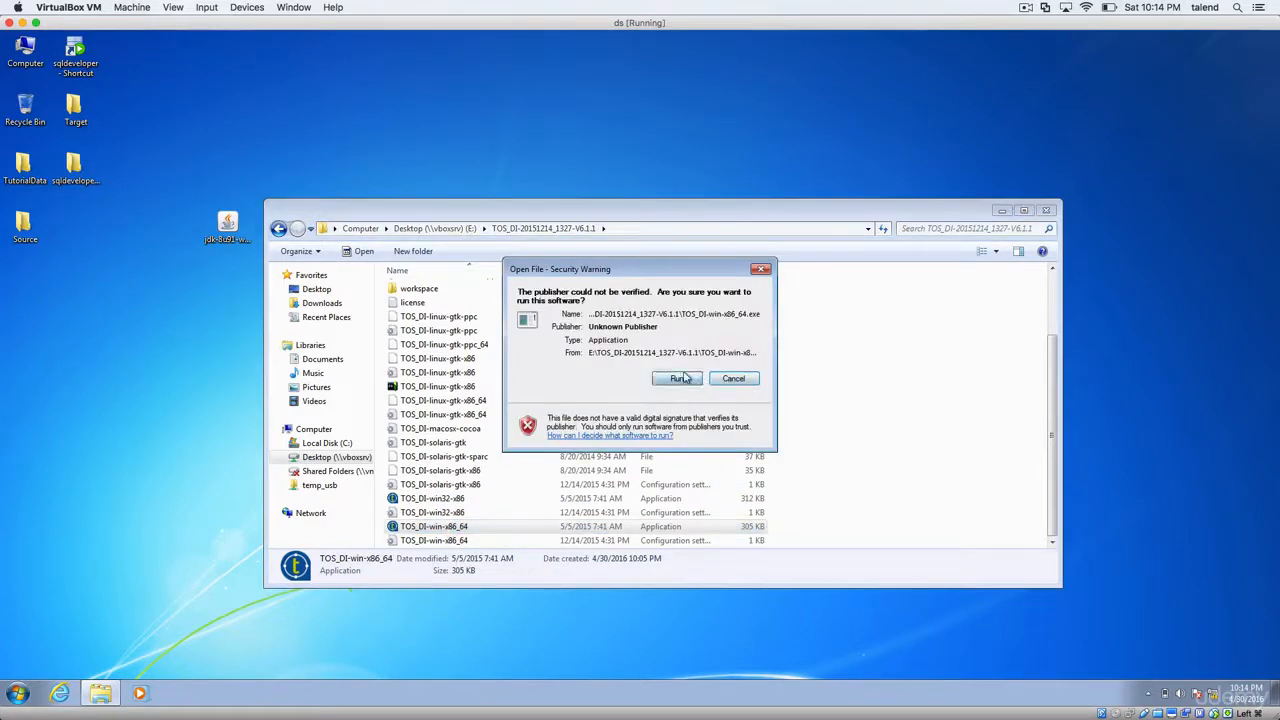
Step: Allow the unverified executable to Run so Talend Open Studio 6.1 loads to project selection
{"action": "left_click", "coordinate": [676, 378]}
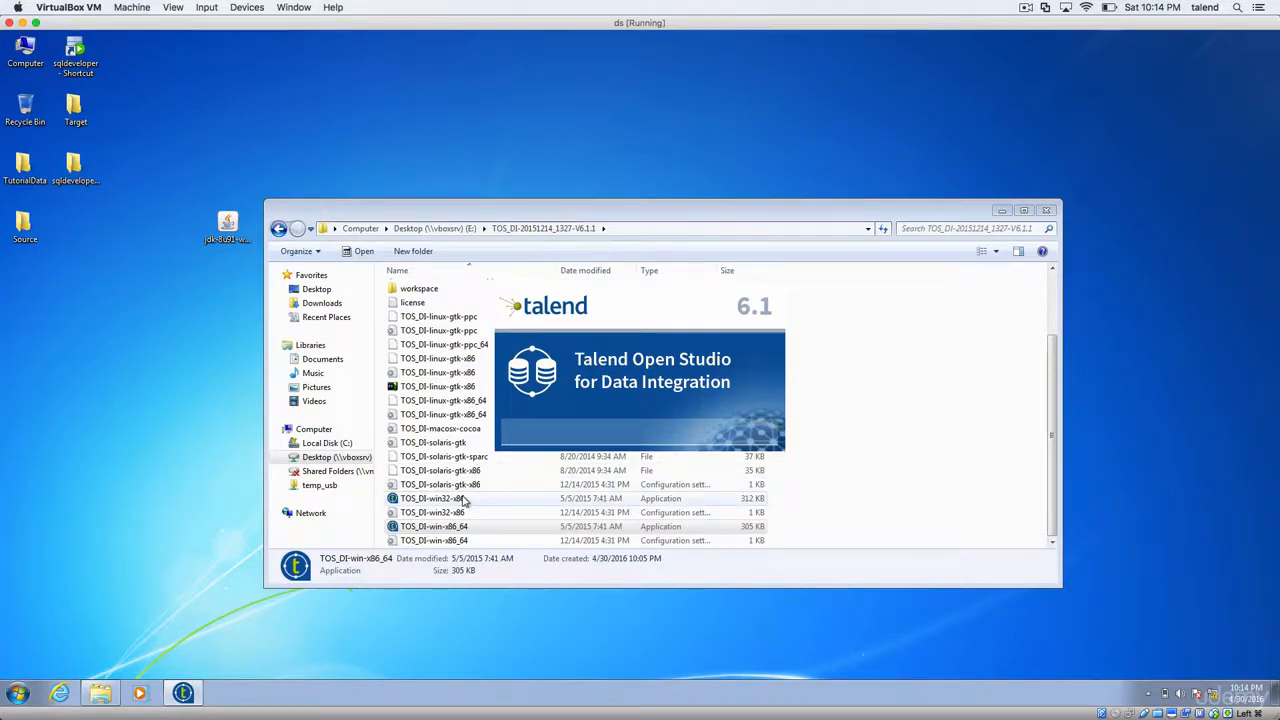
{"action": "double_click", "coordinate": [432, 498]}
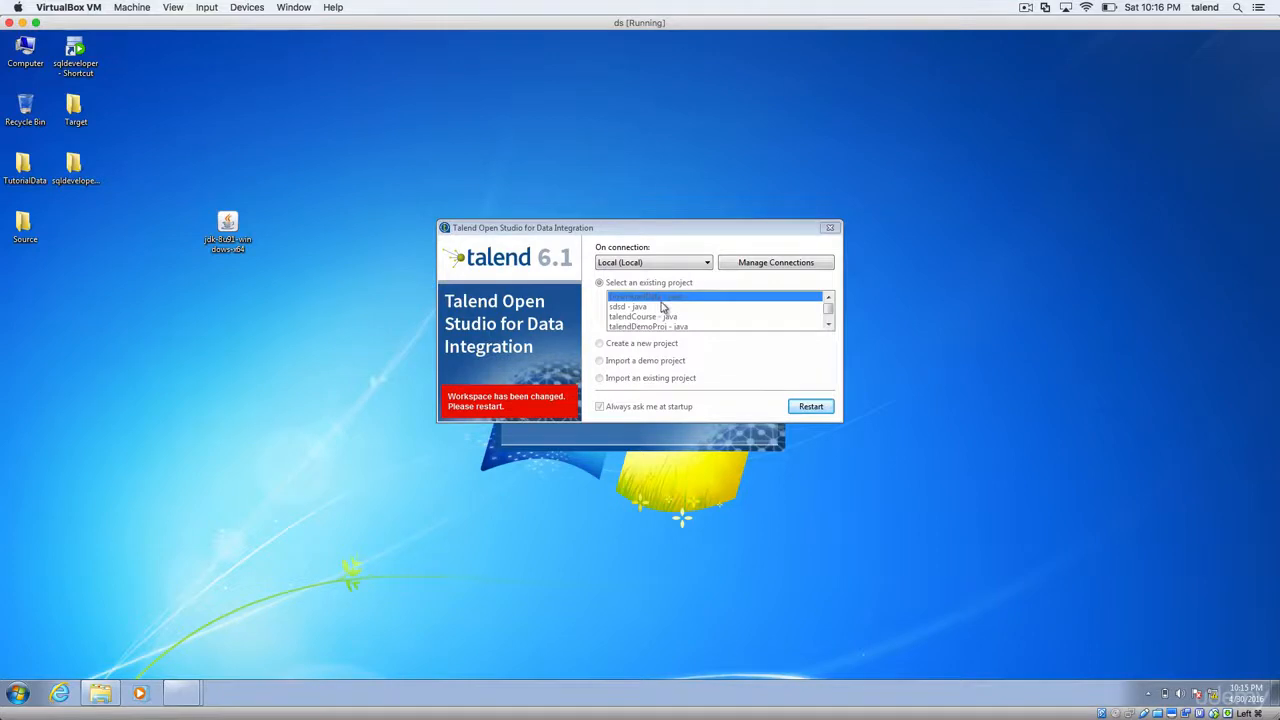
{"action": "left_click_drag", "start_coordinate": [640, 228], "coordinate": [616, 264]}
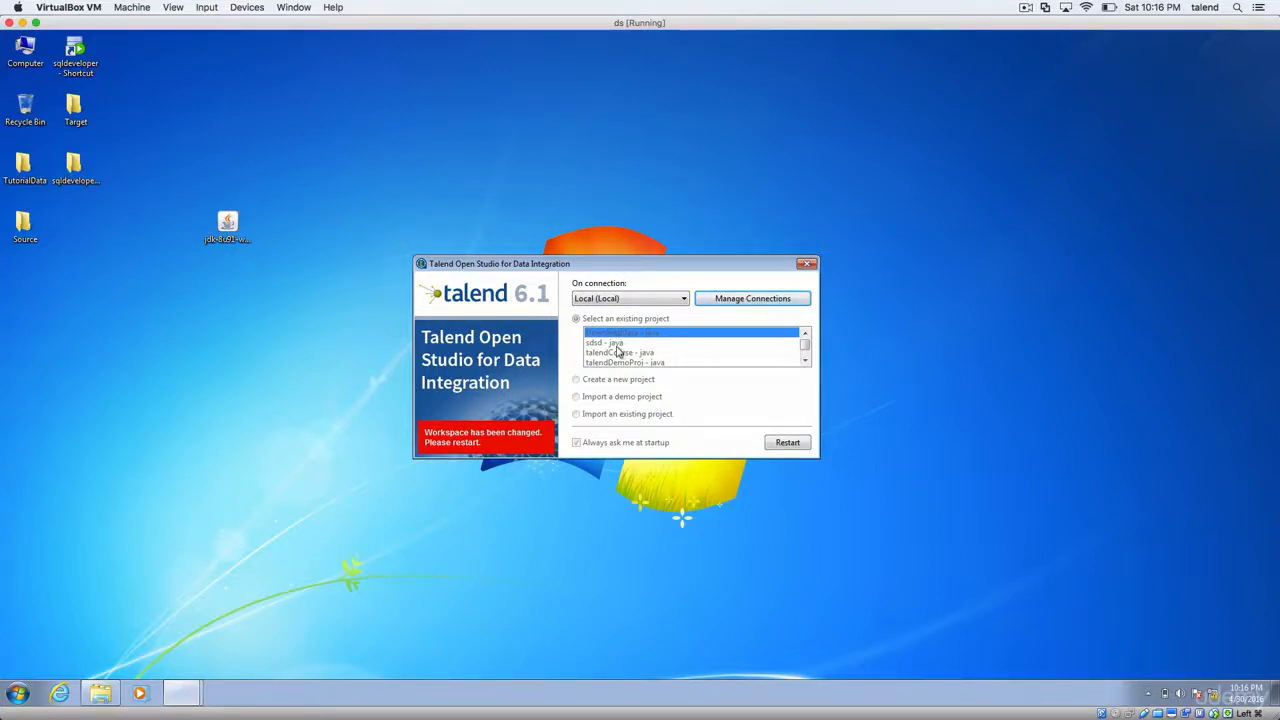
{"action": "mouse_move", "coordinate": [780, 380]}
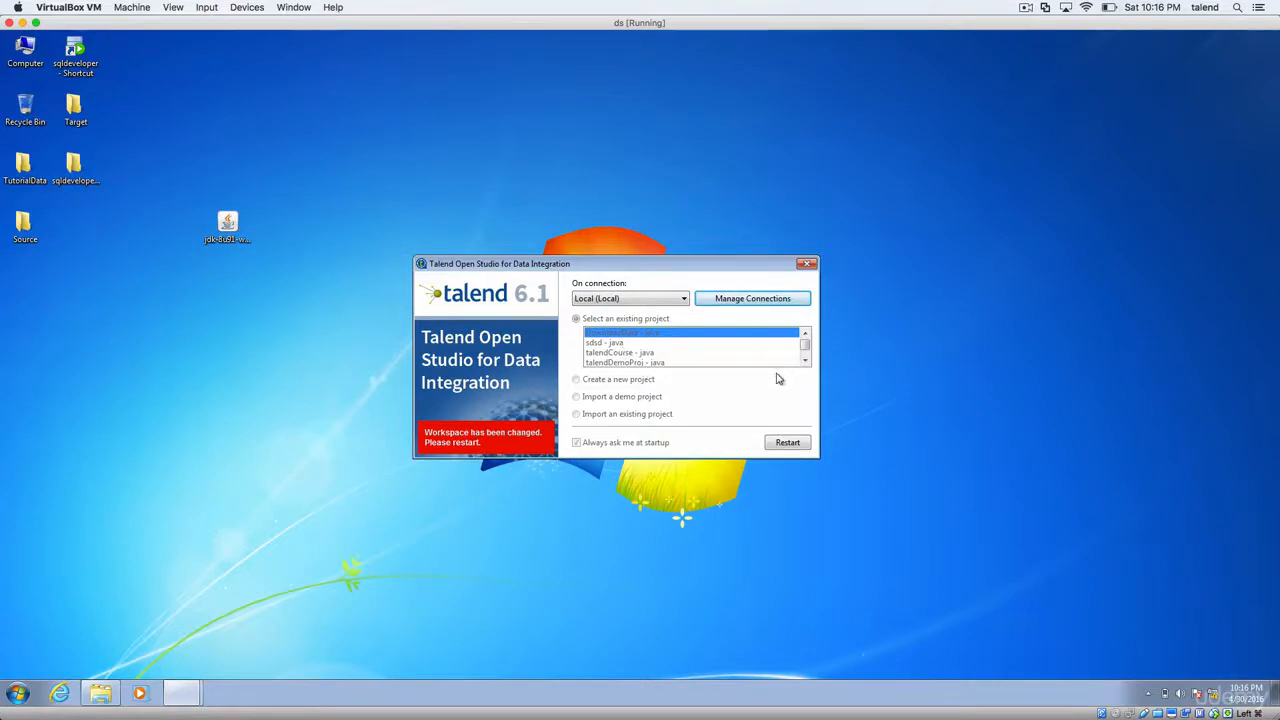
{"action": "mouse_move", "coordinate": [612, 370]}
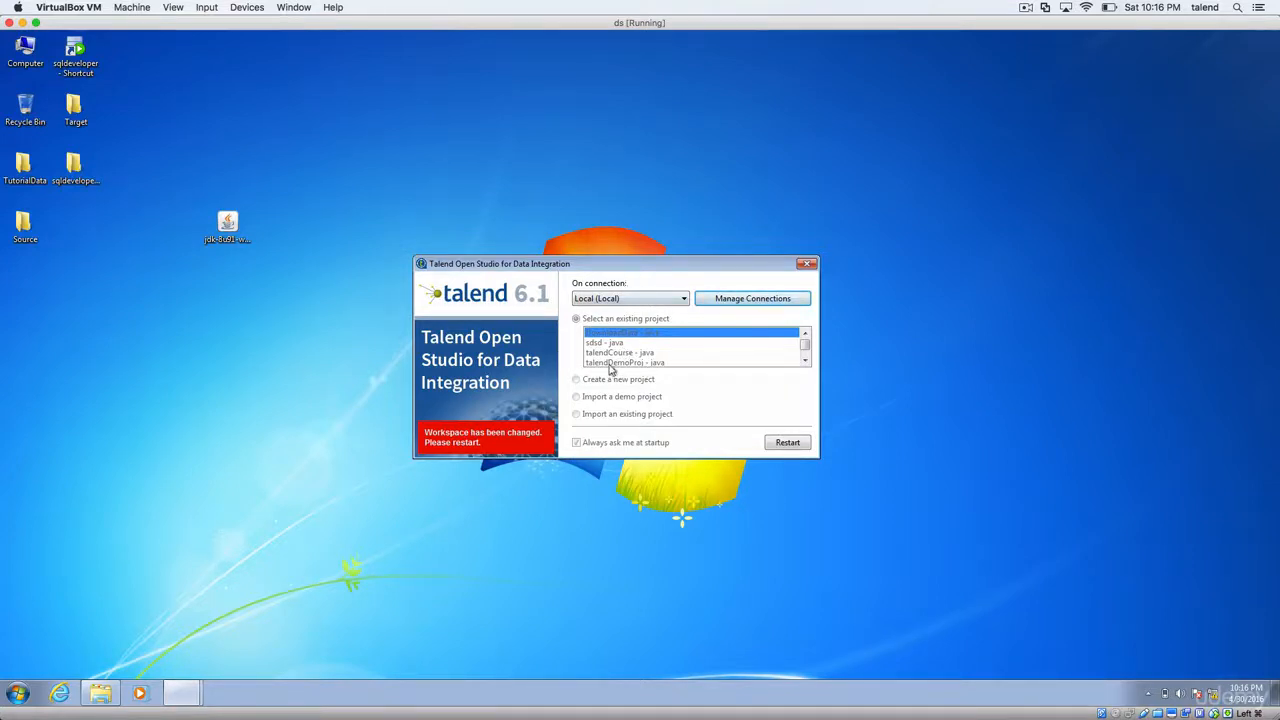